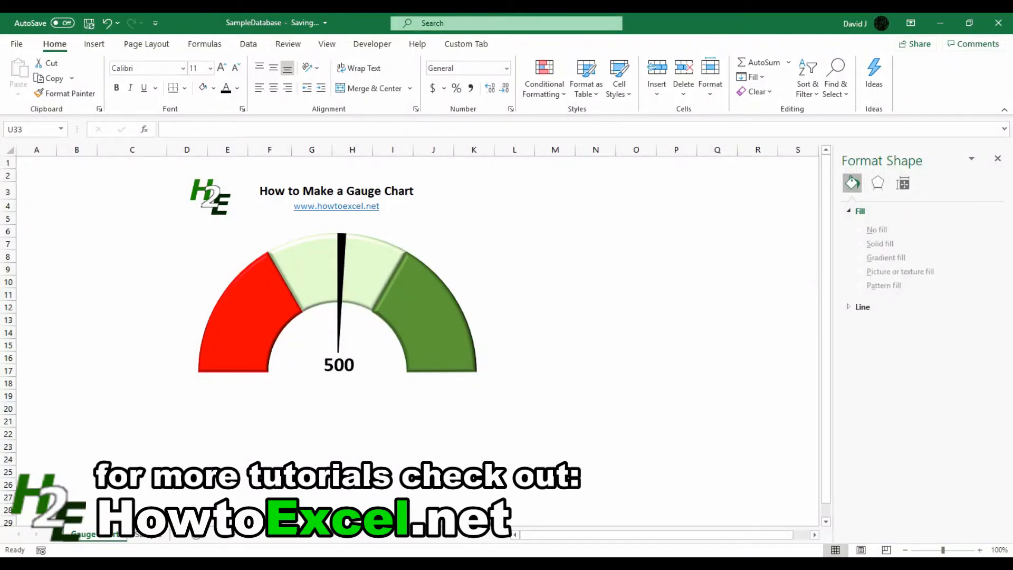
mouse_move(317, 397)
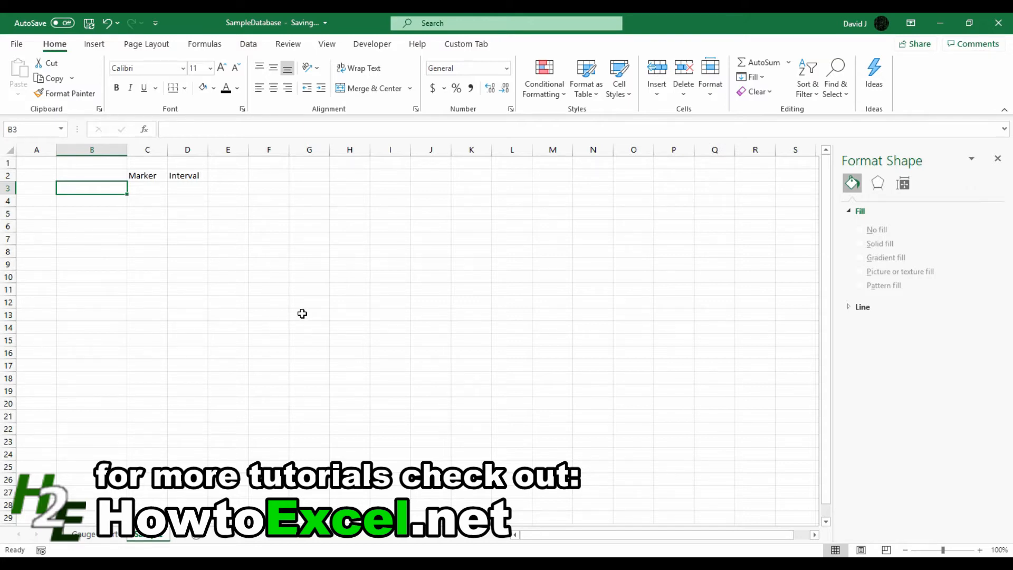
Enter Low End, % of Completion 50, Size of Slice 5 and High End =200 rows
type("Low End")
left_click(147, 188)
type("0")
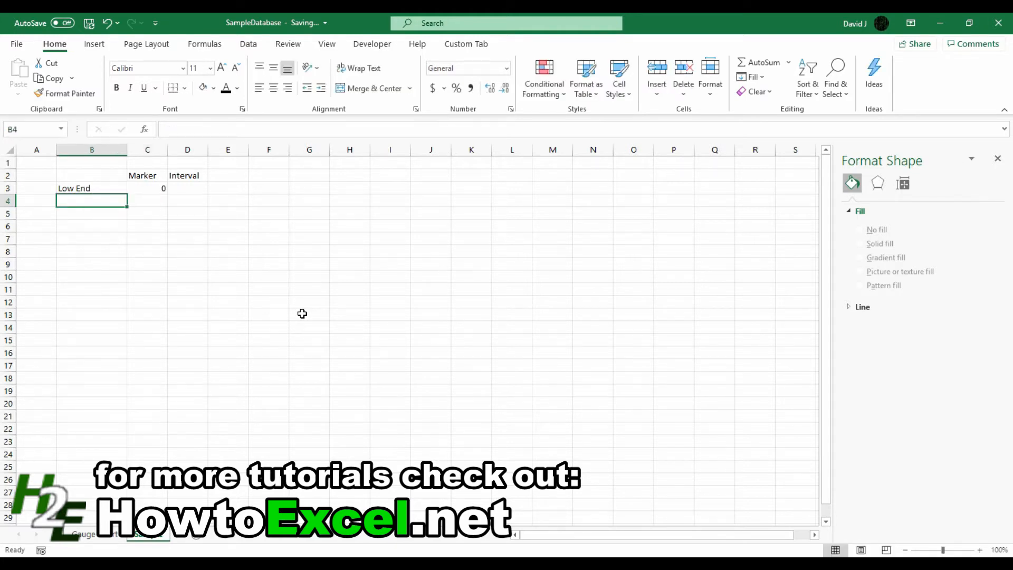
type("% of Comp")
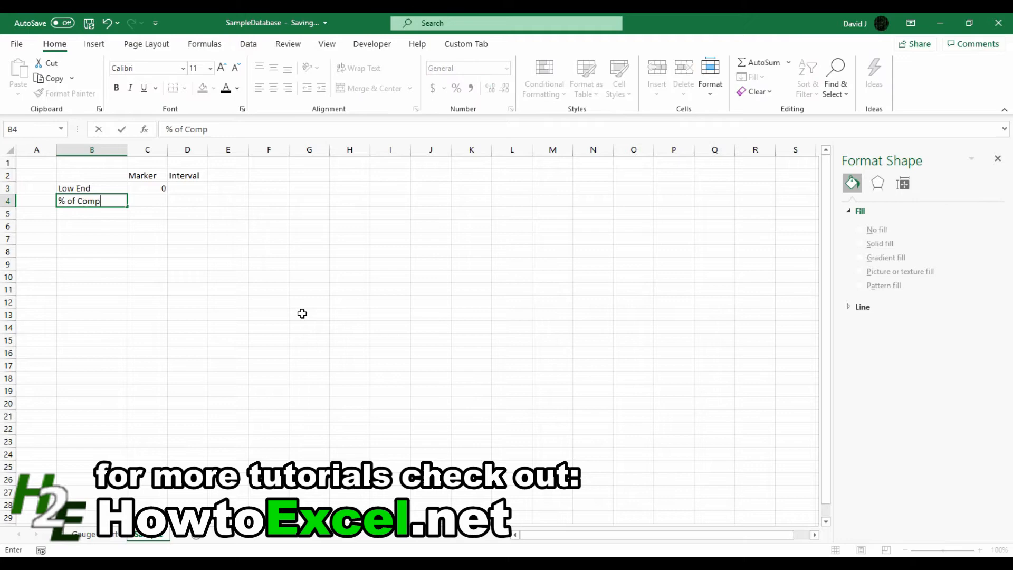
type("50")
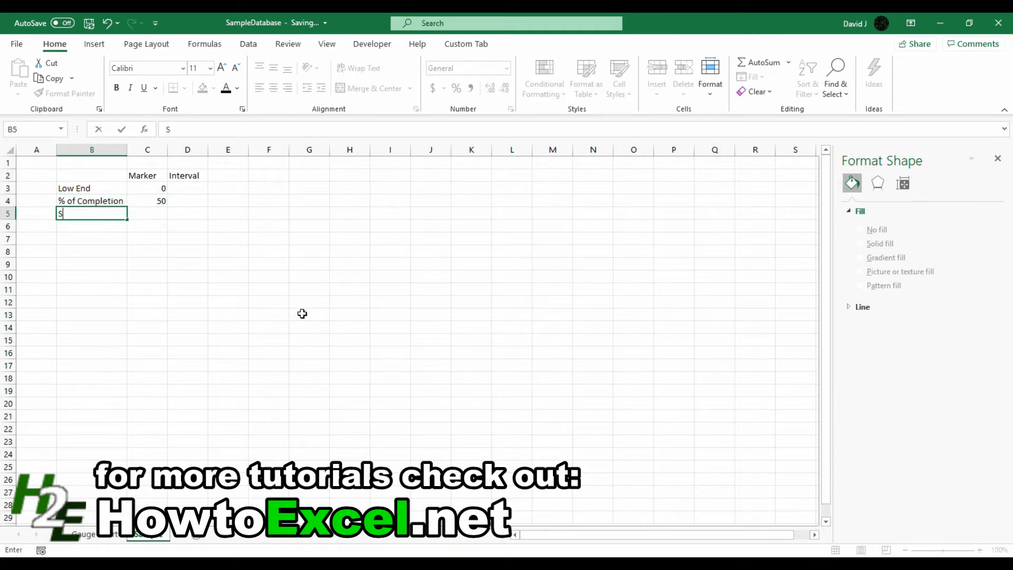
type("Size of Slice")
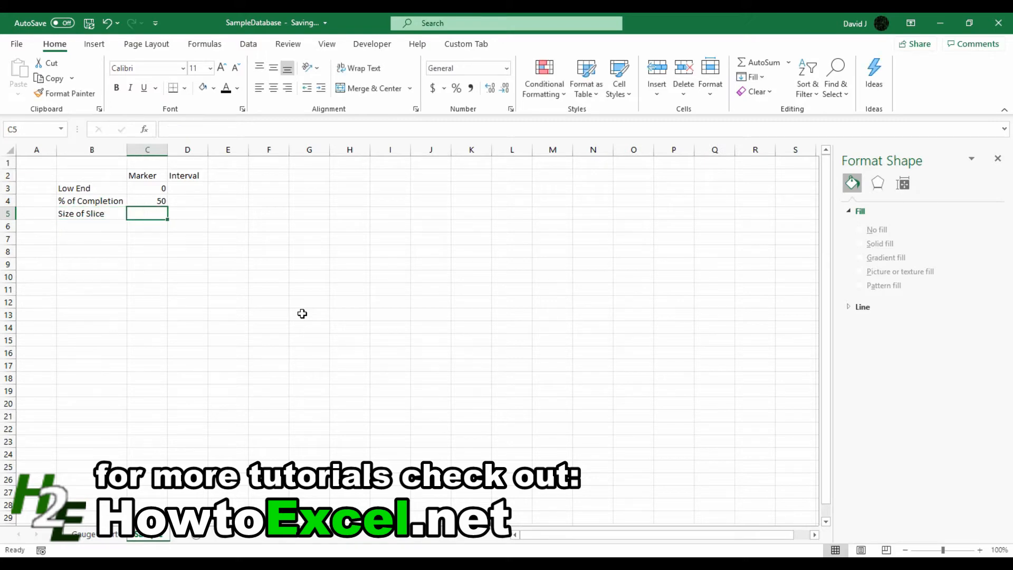
type("5")
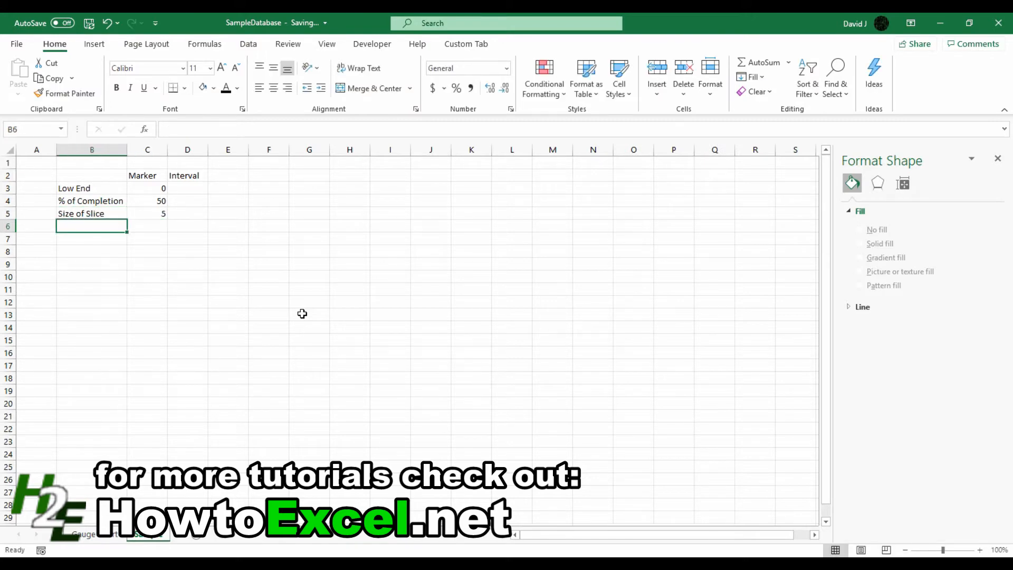
type("High")
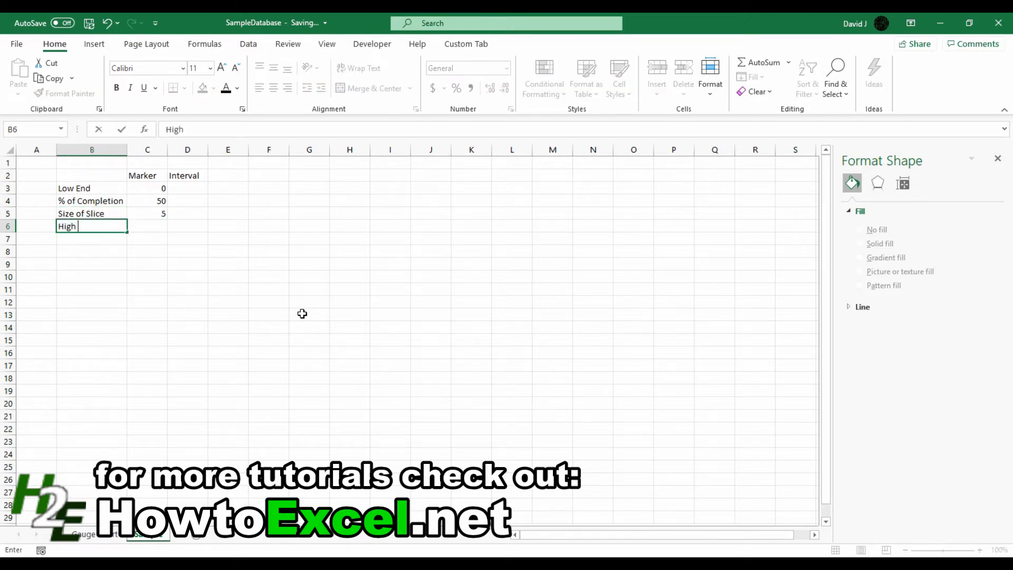
type("=200")
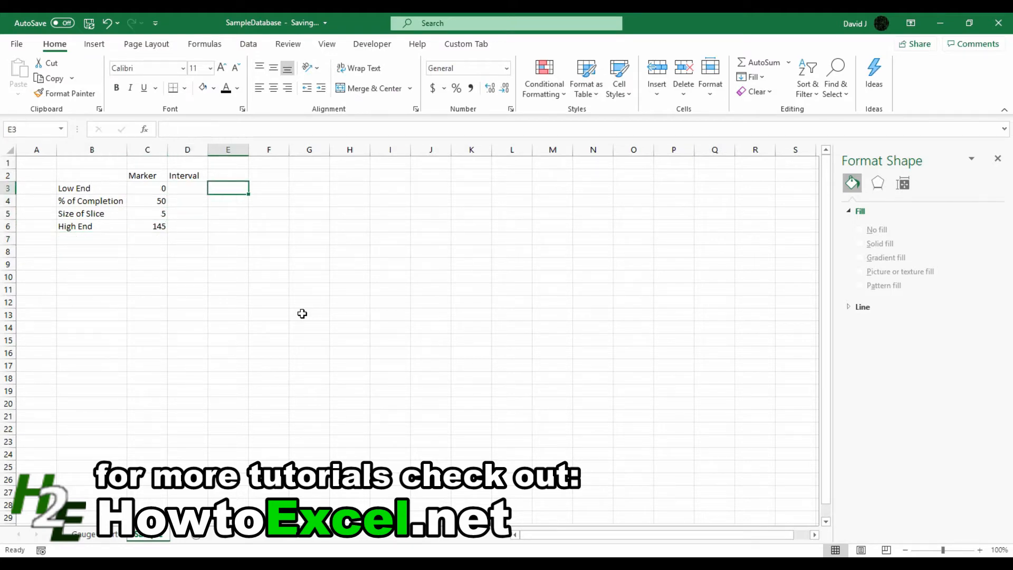
Add Beginning, Middle, End, Blank labels and the =200-D5-D4-D3 interval formula
type("Beginning")
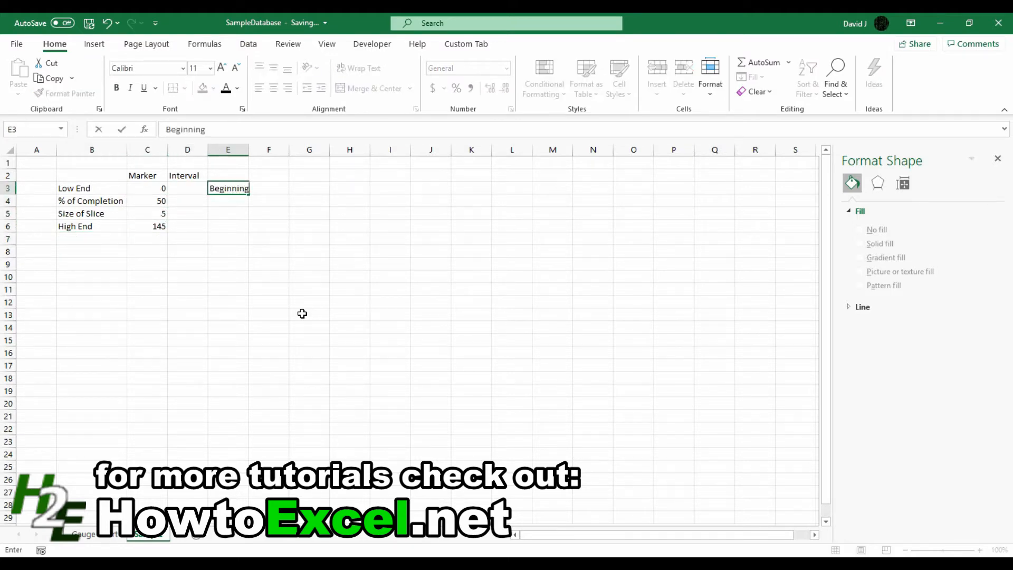
type("Middle")
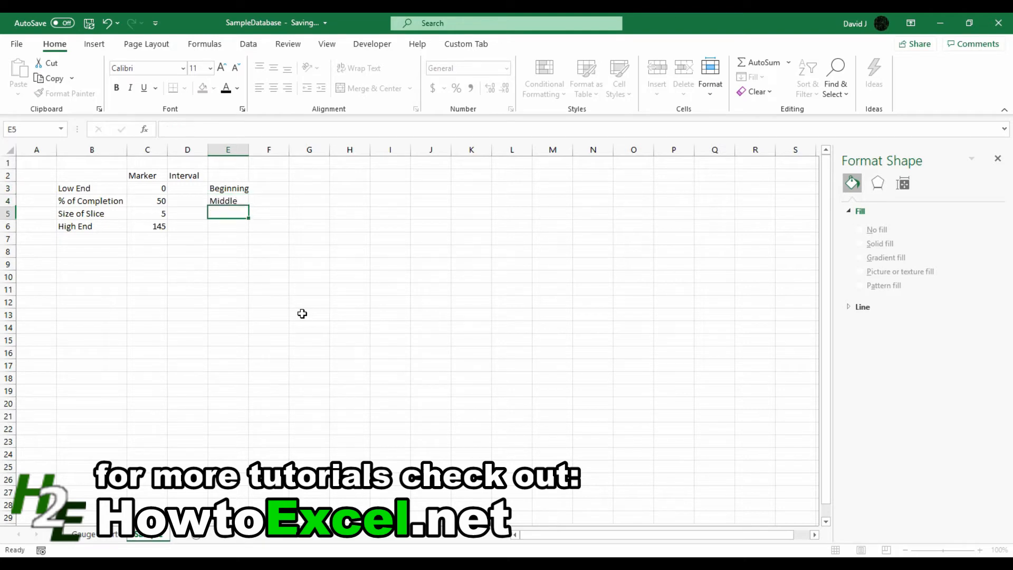
type("End")
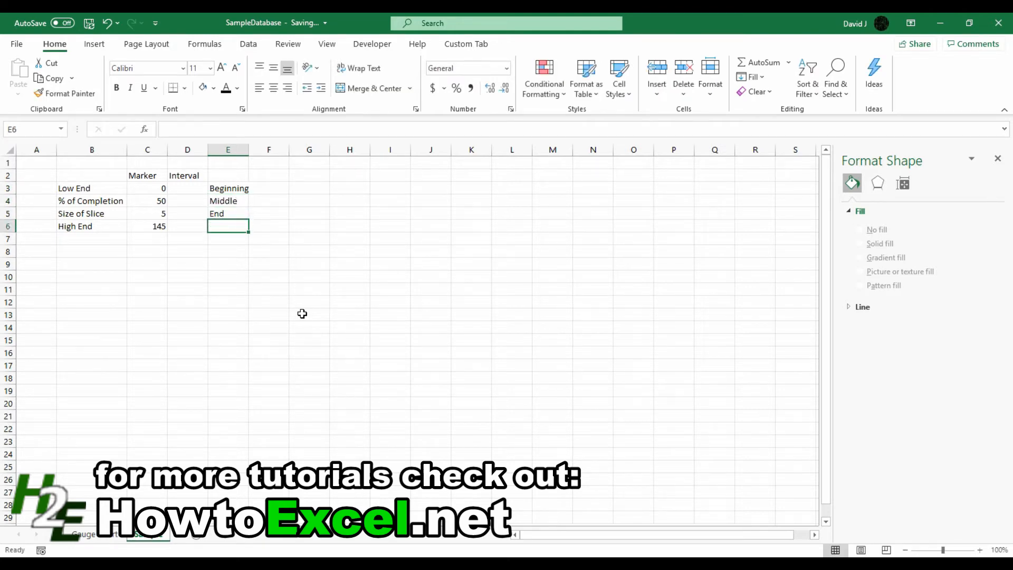
type("Blank")
left_click(186, 213)
type("25")
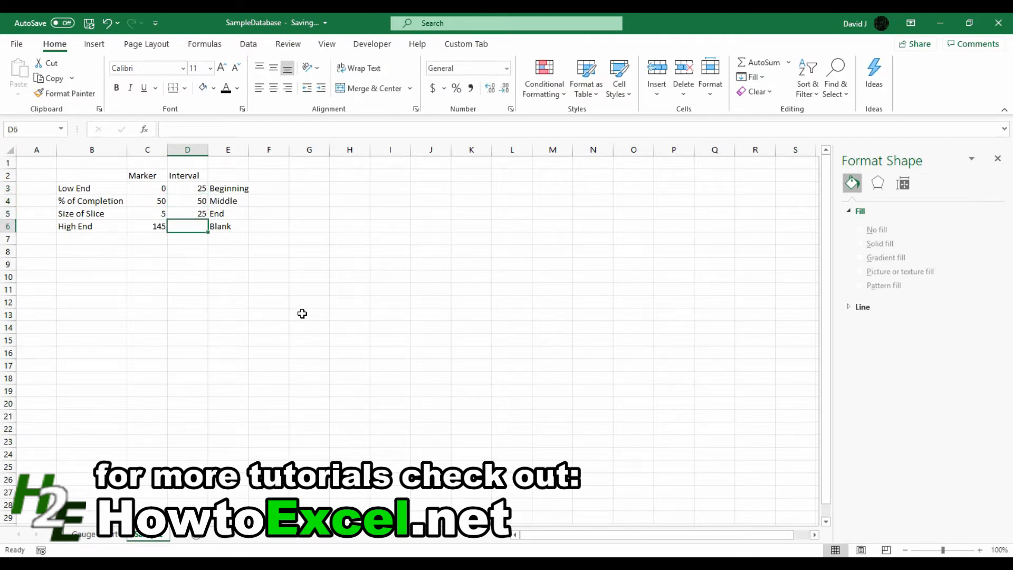
type("=200-")
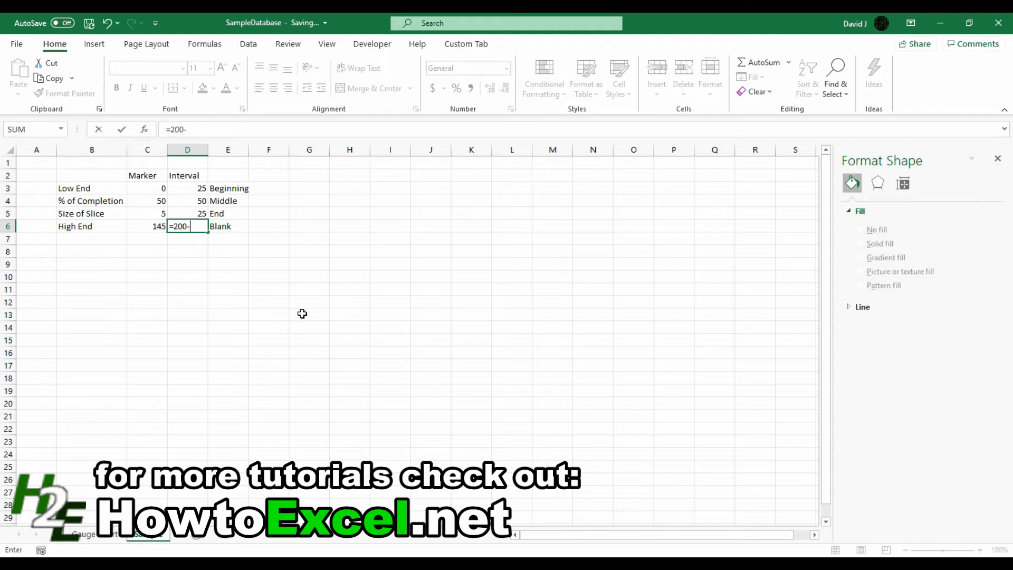
type("D5-D4-")
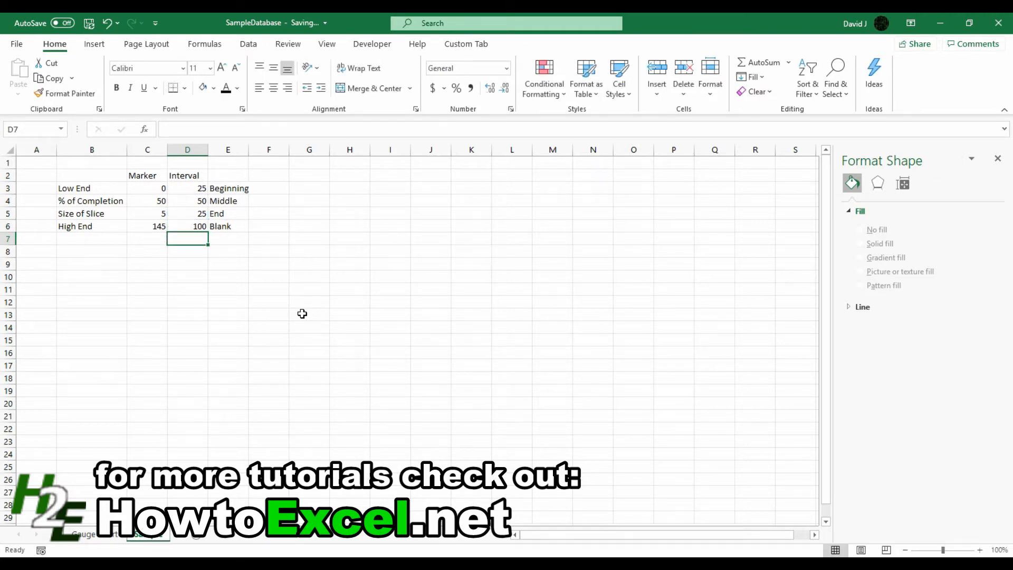
Build a Combo chart from C2:D6: Marker as secondary-axis pie, Interval as doughnut
left_click_drag(142, 175, 199, 226)
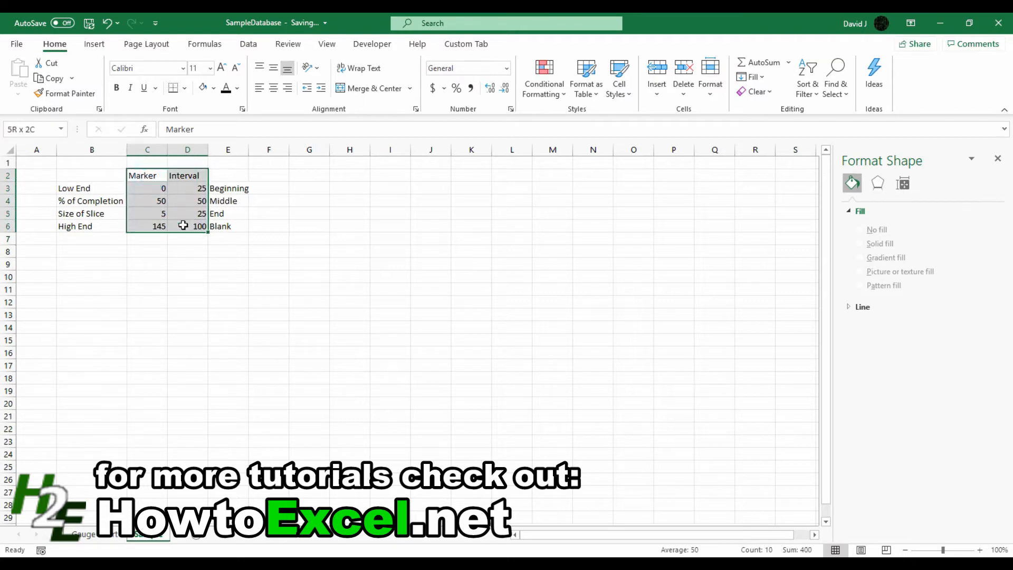
left_click(93, 43)
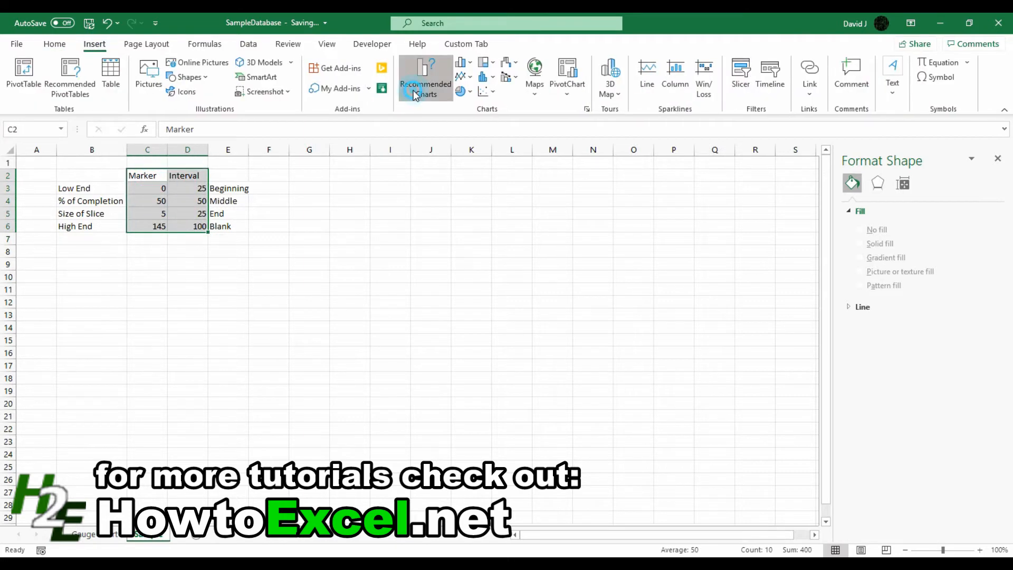
left_click(425, 76)
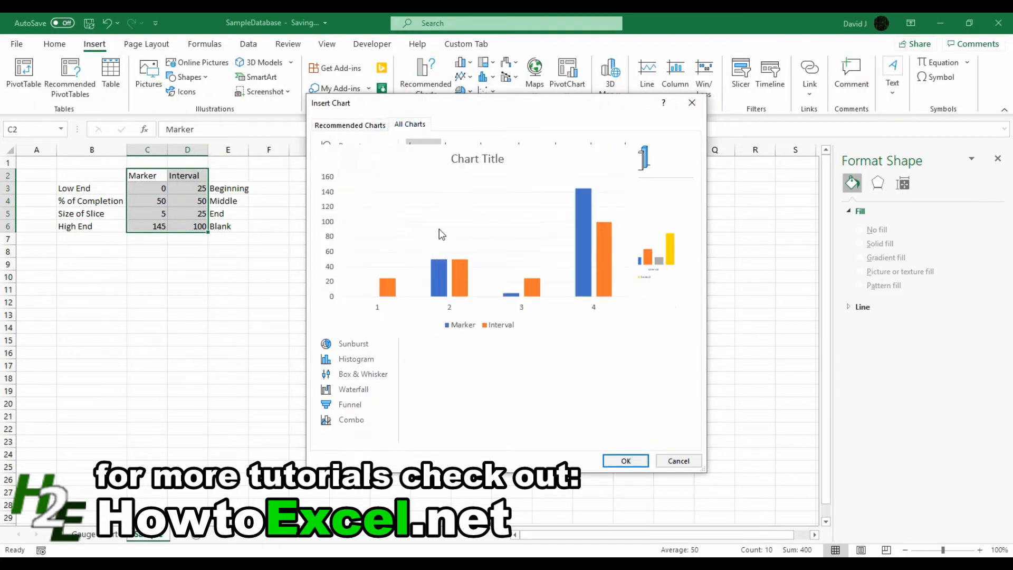
left_click(351, 419)
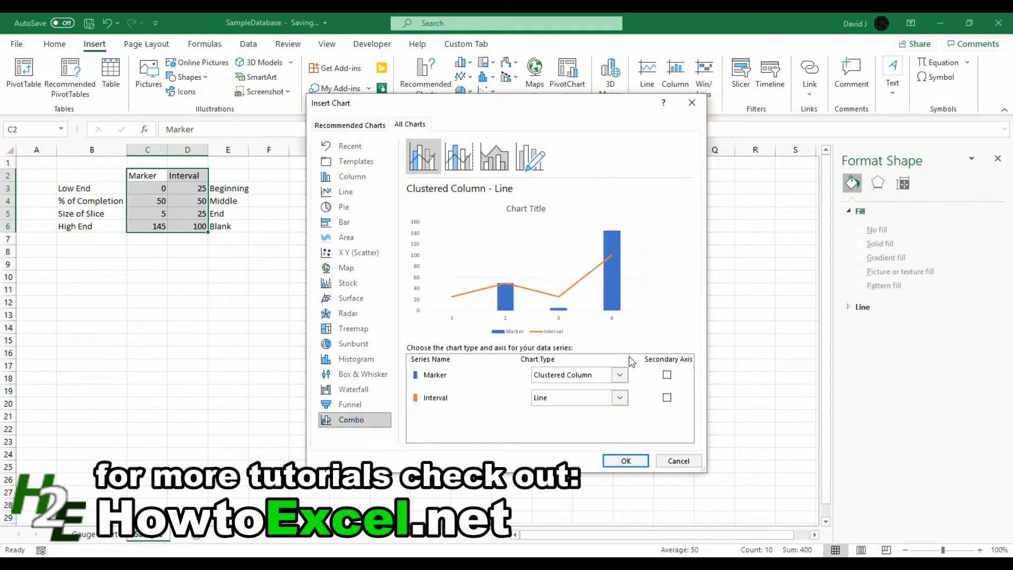
mouse_move(631, 361)
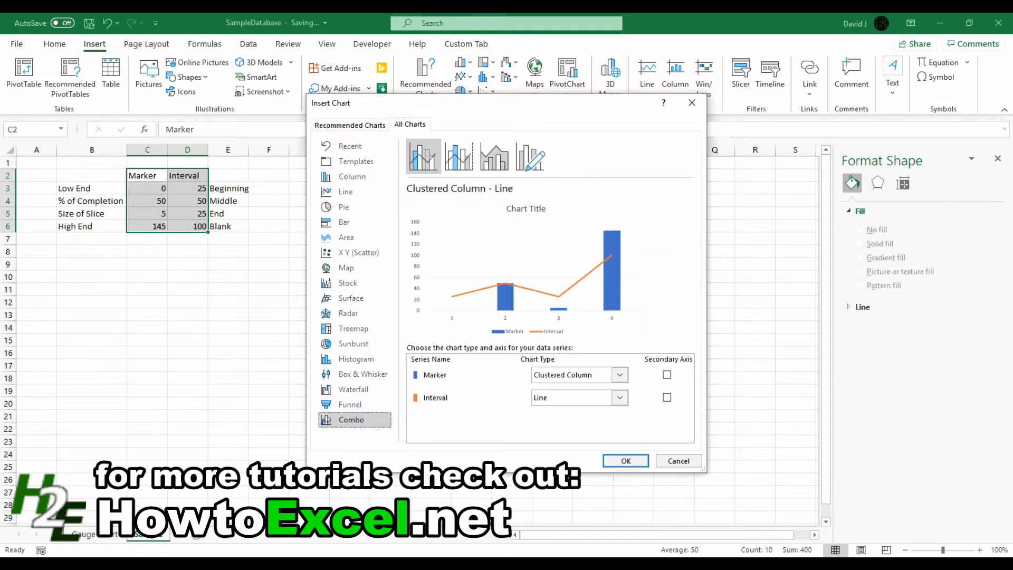
left_click(618, 375)
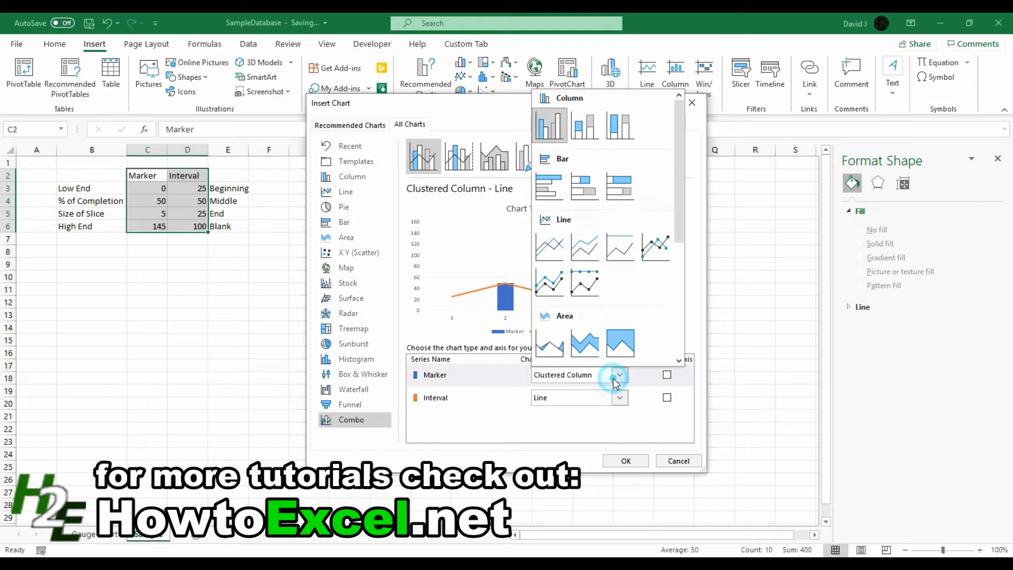
left_click(619, 374)
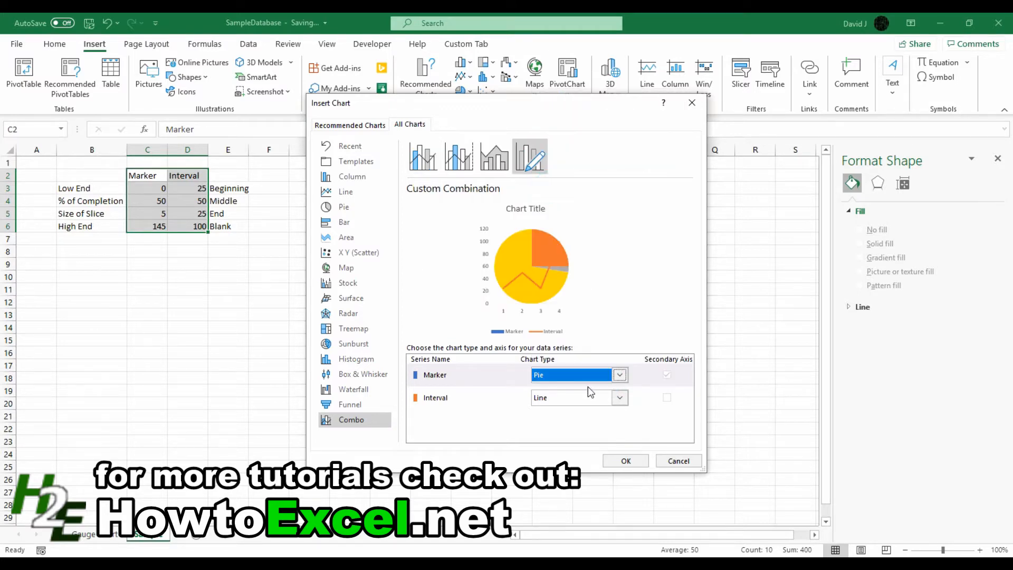
left_click(618, 374)
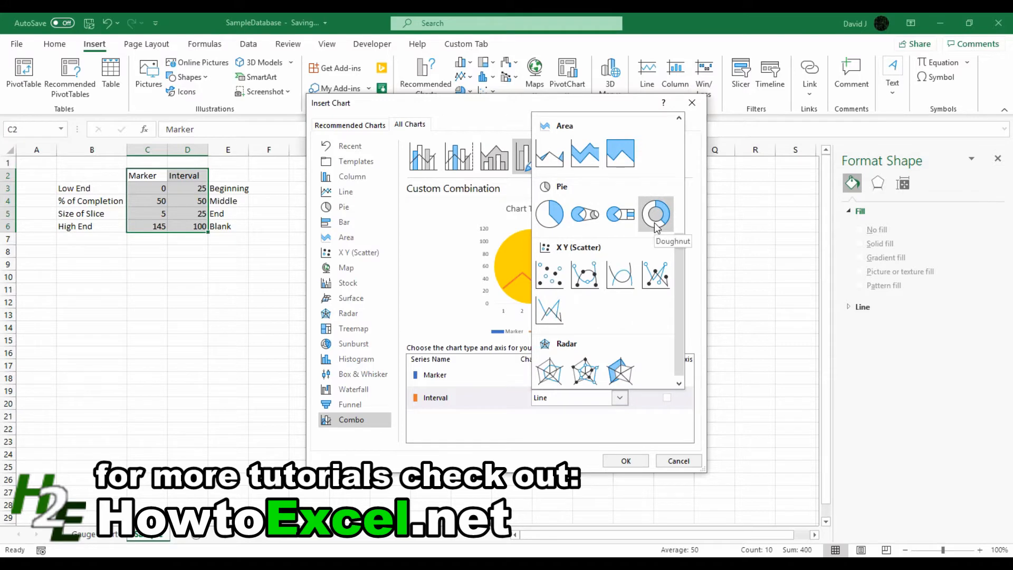
left_click(656, 213)
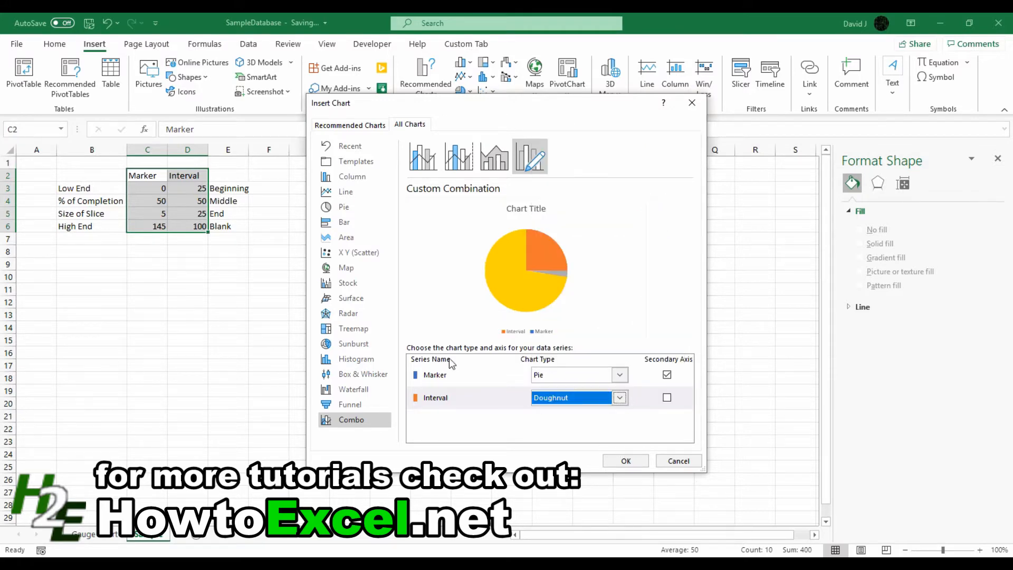
mouse_move(590, 414)
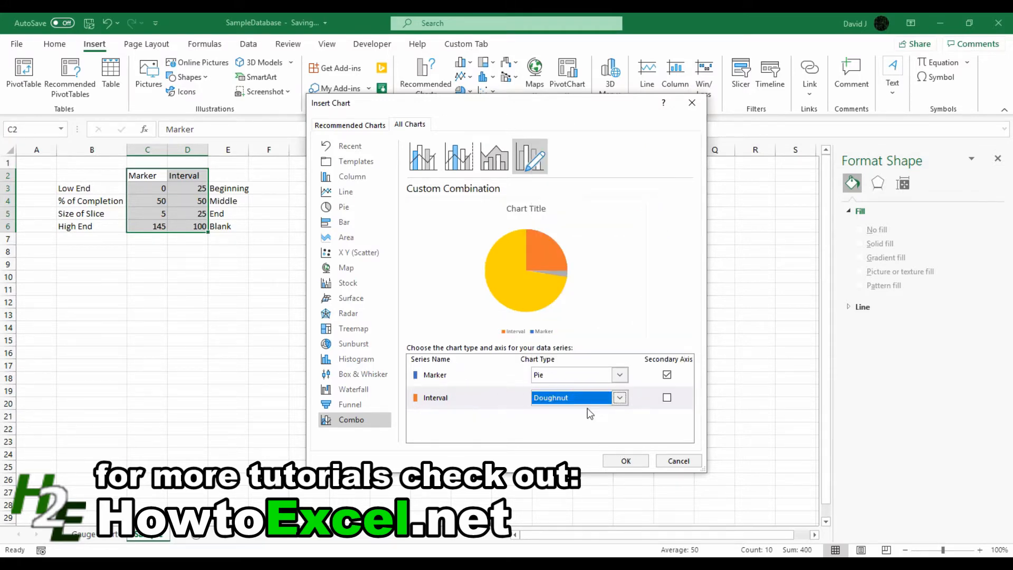
left_click(624, 460)
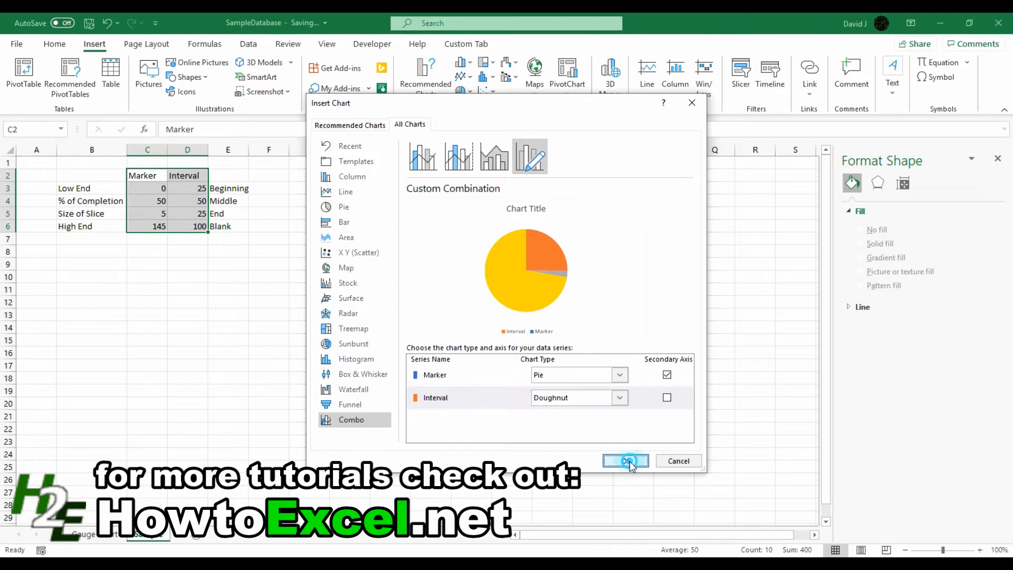
Insert the pie-and-doughnut combination chart onto the sheet
left_click(624, 460)
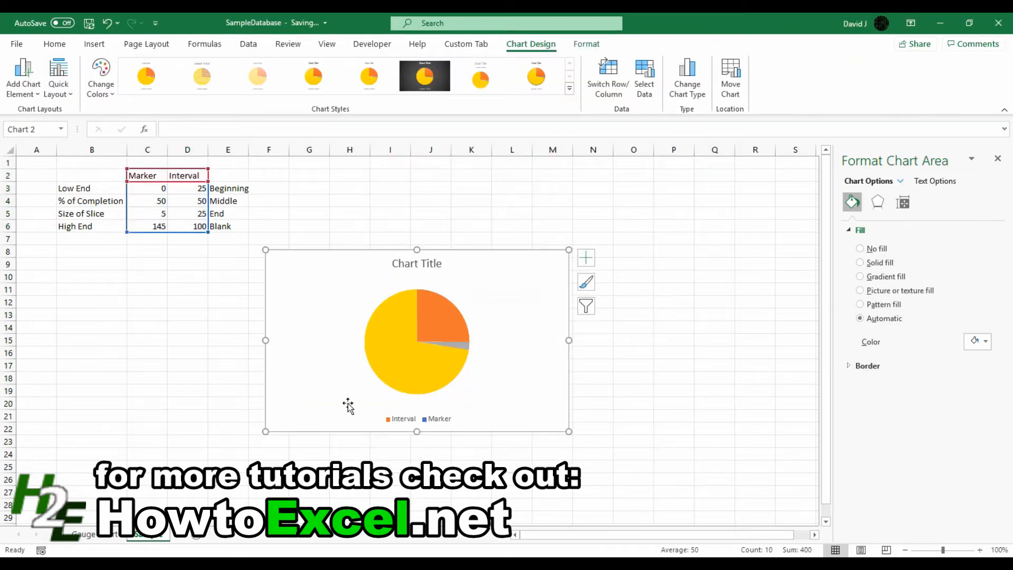
mouse_move(399, 384)
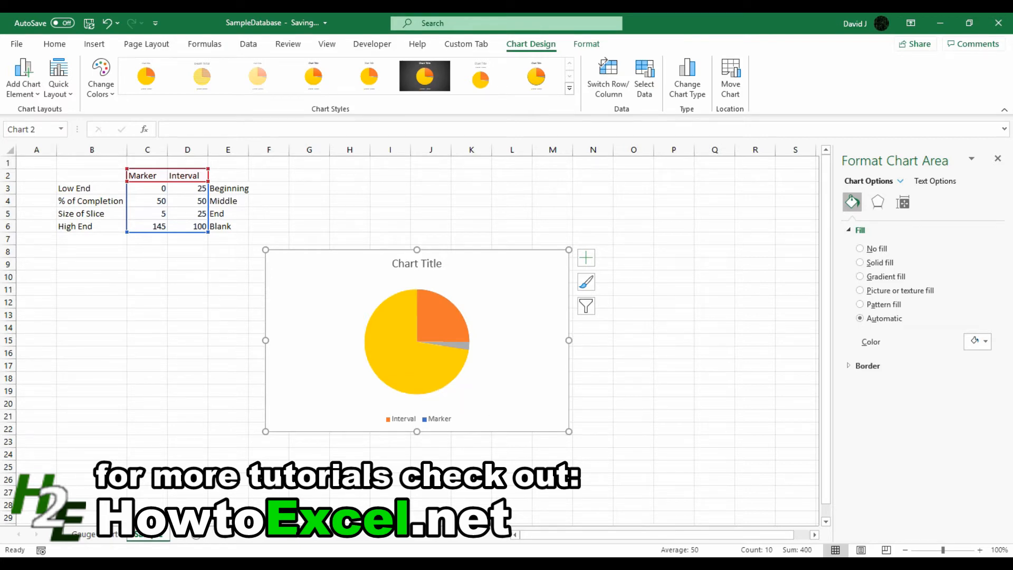
mouse_move(388, 321)
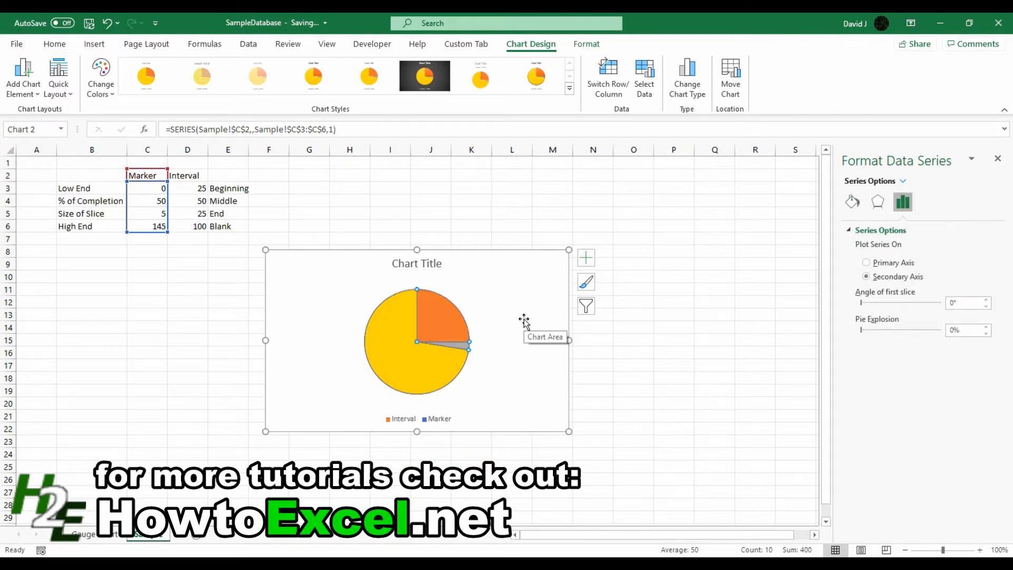
mouse_move(495, 356)
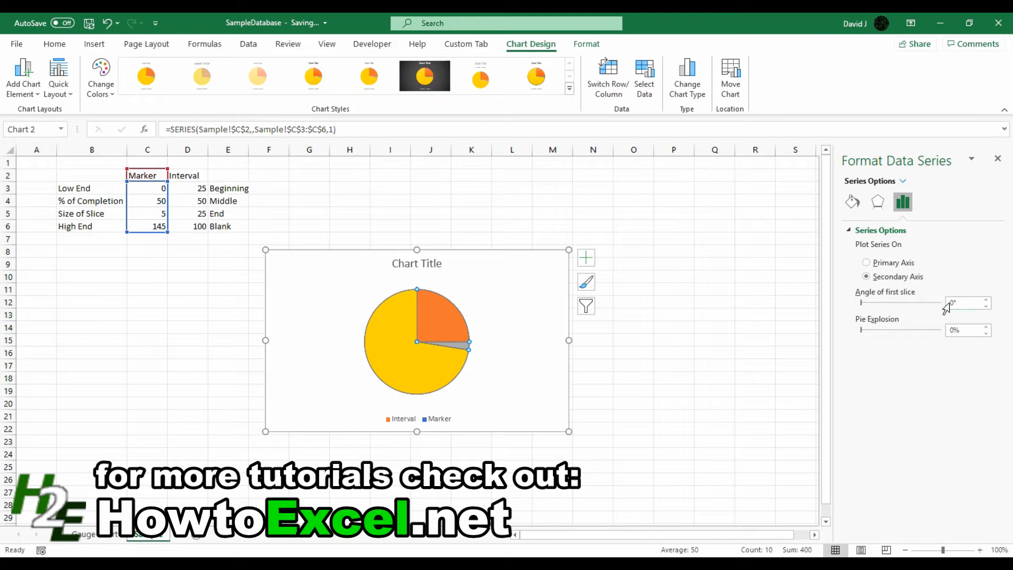
Set the Marker pie's first slice angle to 270° and switch to the Interval series
left_click(962, 302)
type("270")
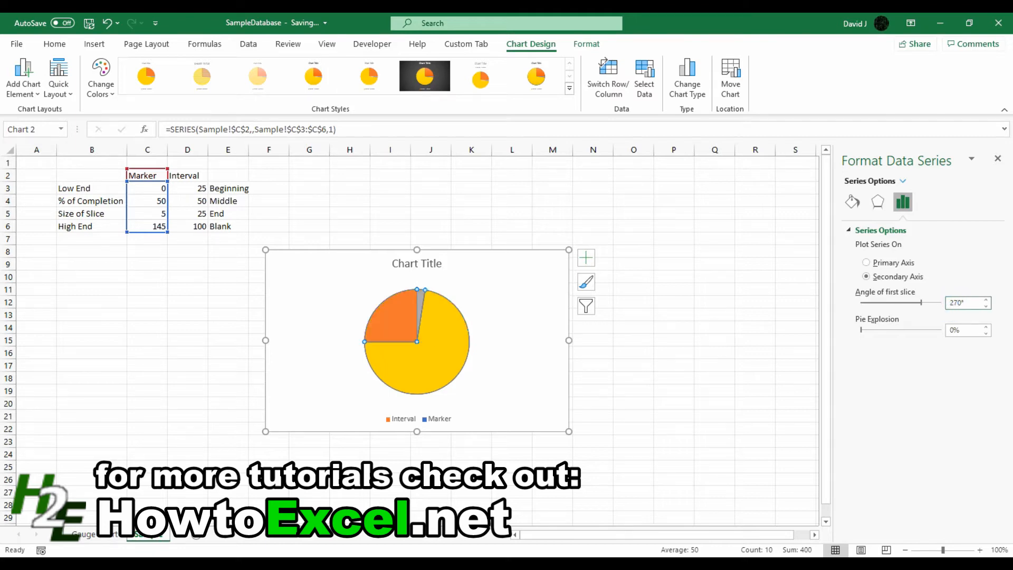
mouse_move(866, 185)
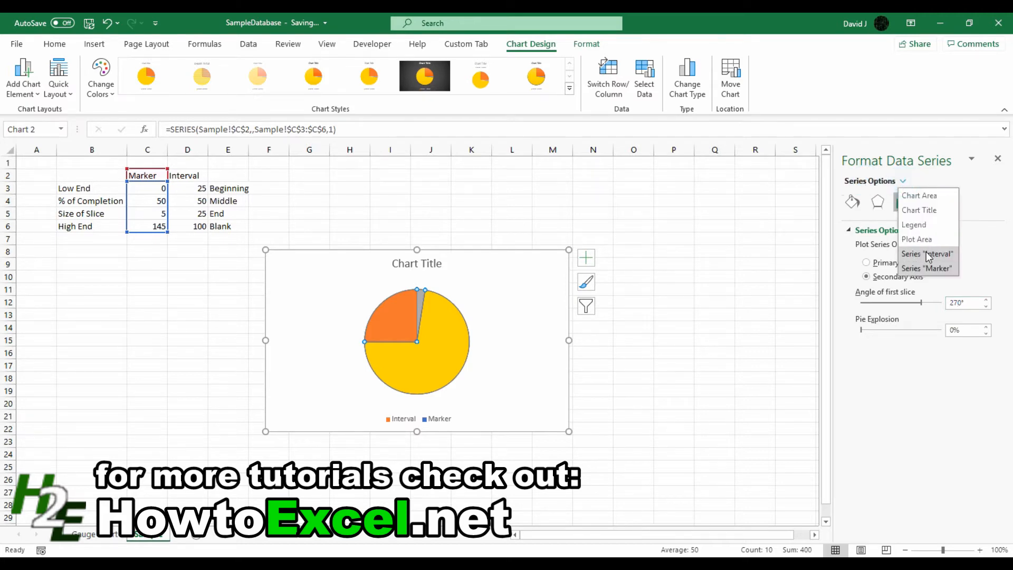
left_click(926, 253)
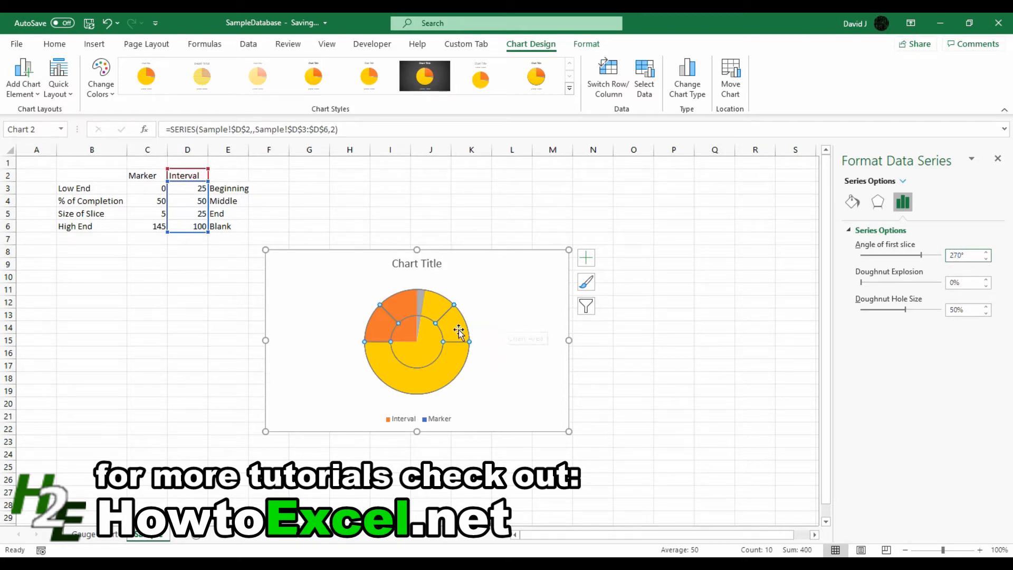
mouse_move(418, 336)
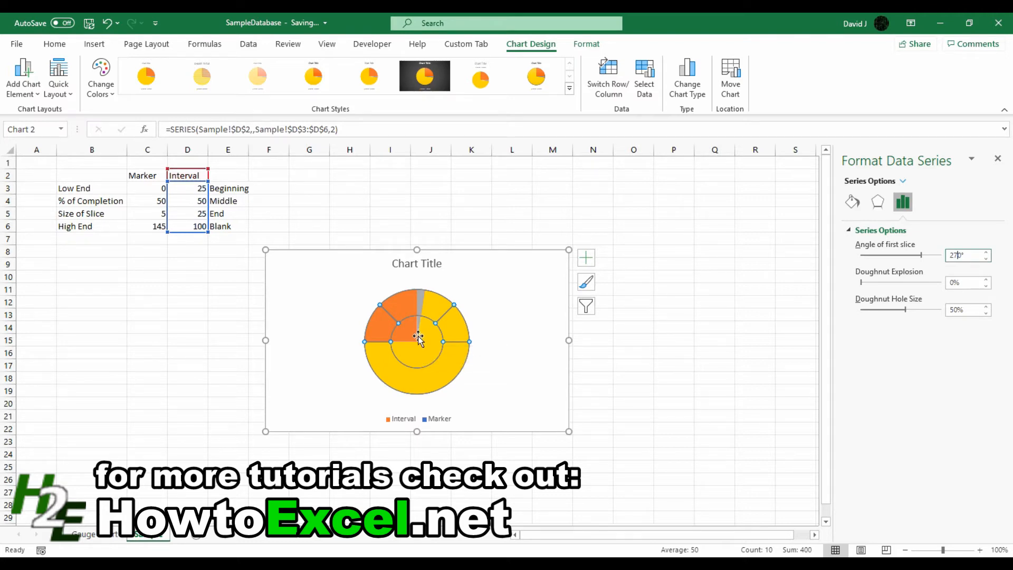
mouse_move(431, 349)
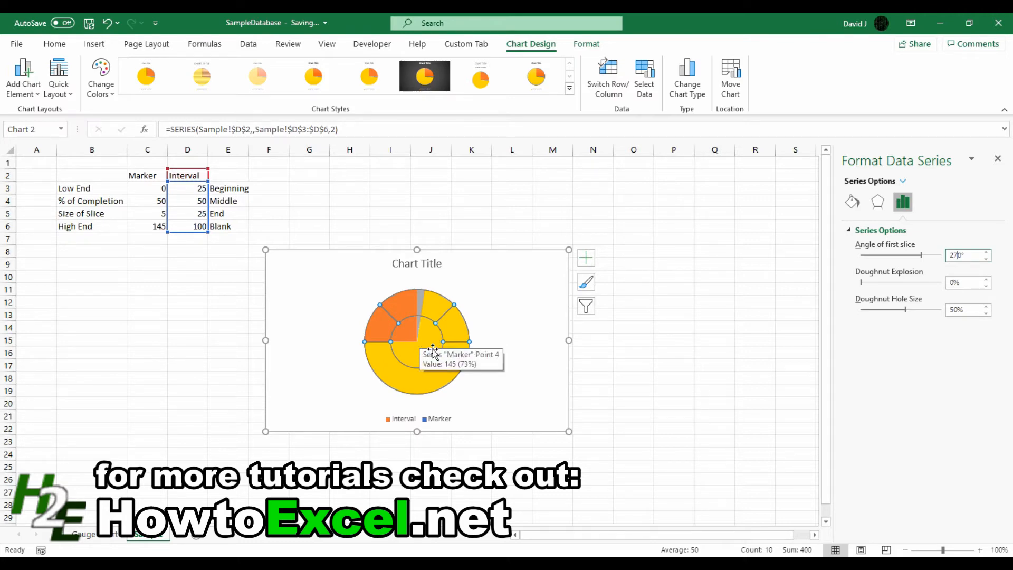
mouse_move(378, 344)
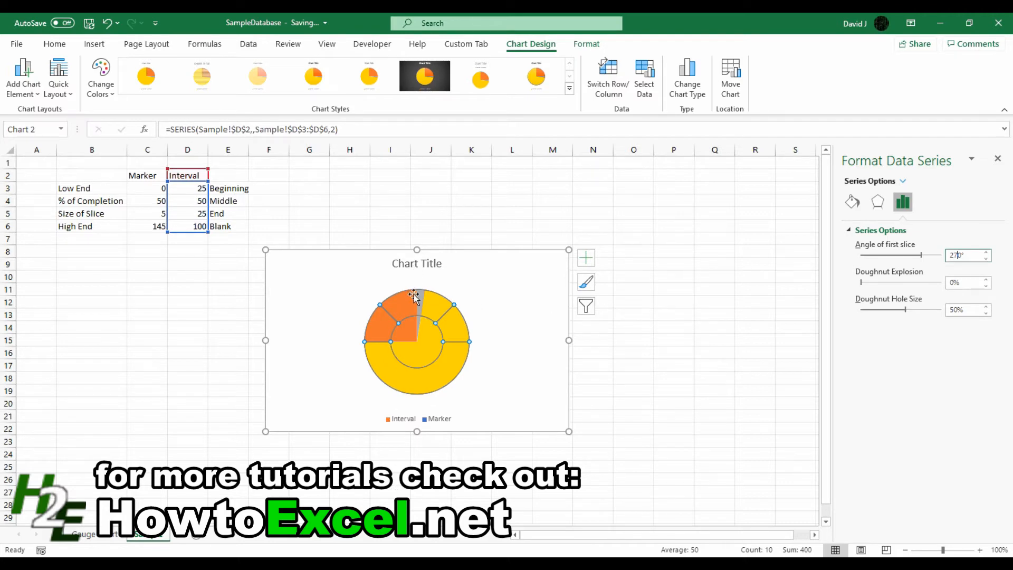
mouse_move(417, 371)
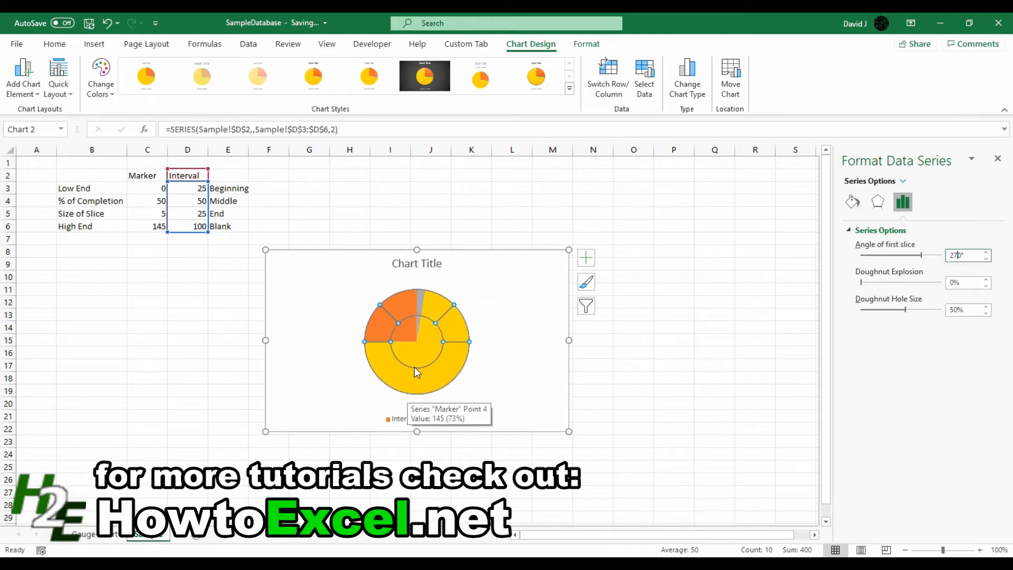
mouse_move(495, 376)
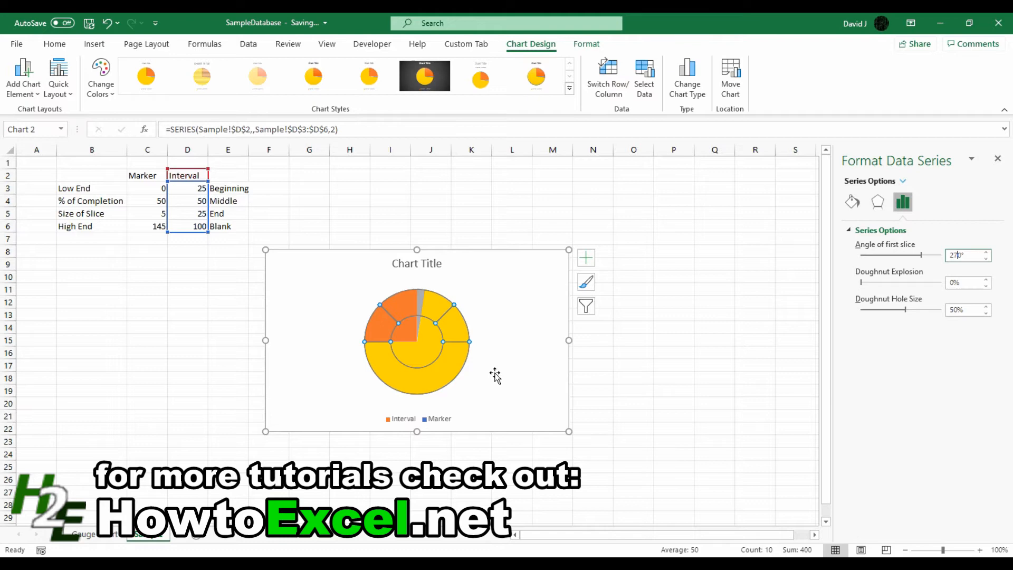
mouse_move(388, 326)
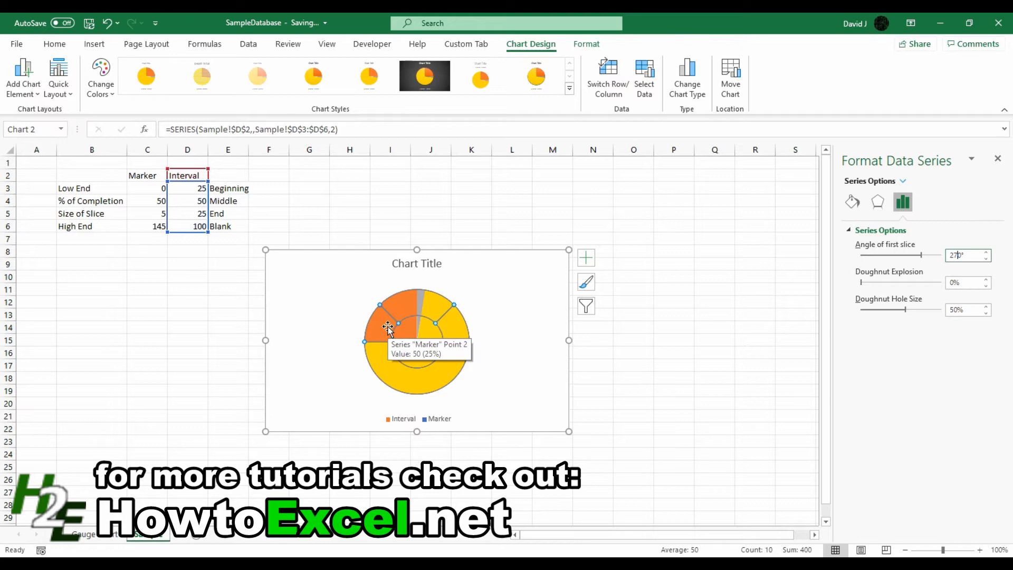
Select the Marker pie series through its right-click menu, then dismiss the menu
right_click(387, 326)
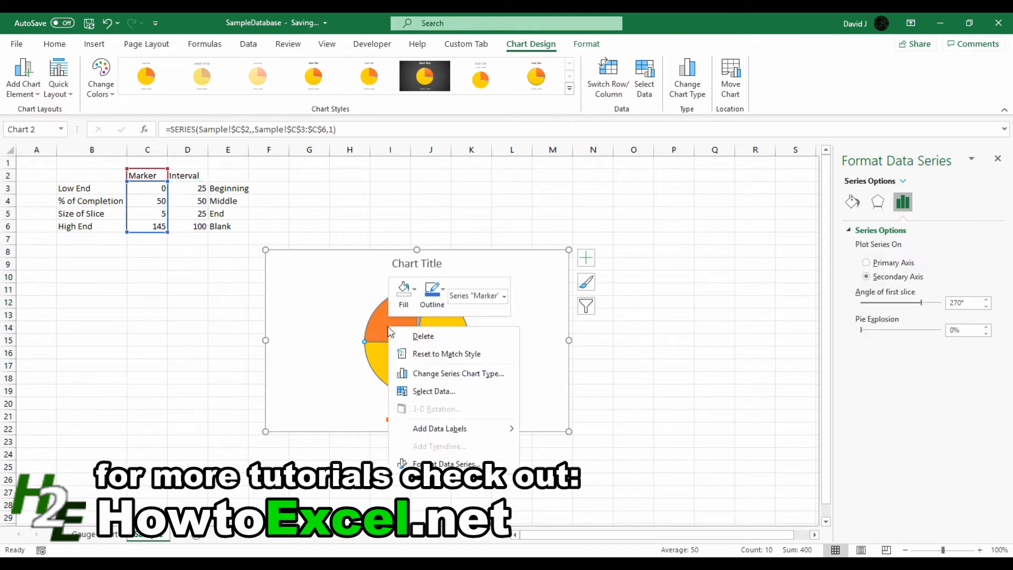
left_click(388, 326)
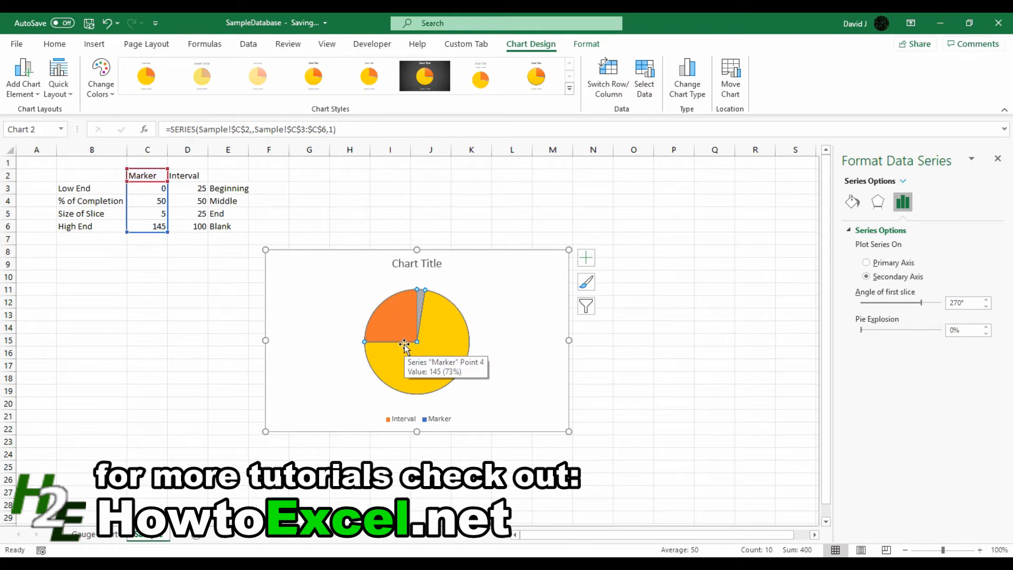
mouse_move(426, 321)
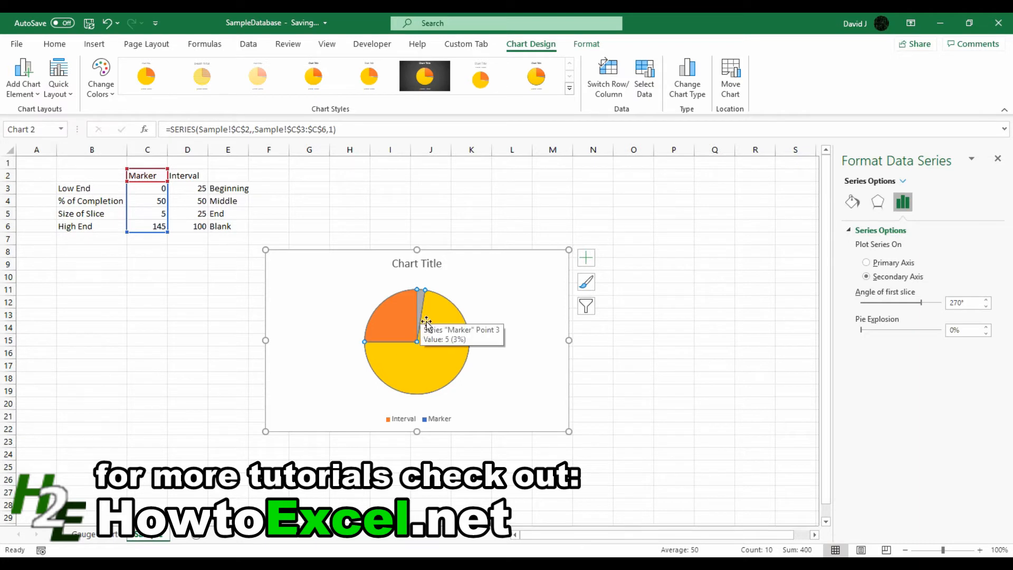
mouse_move(429, 336)
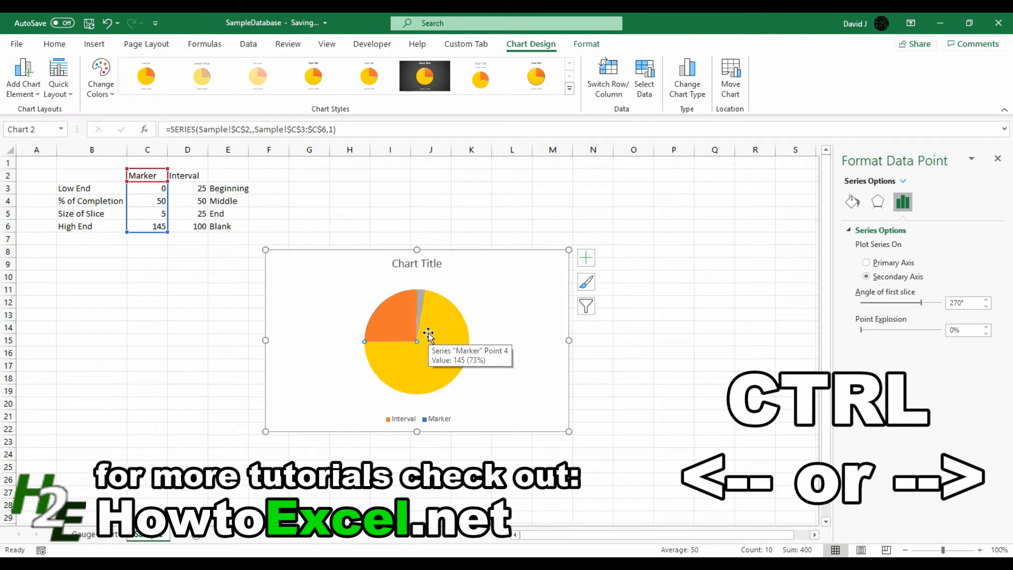
mouse_move(175, 203)
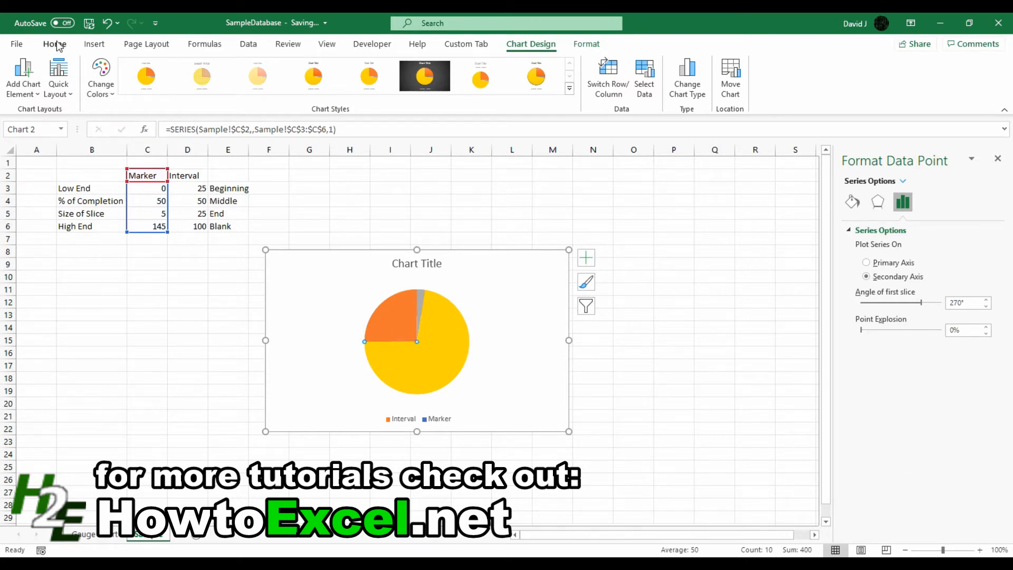
Give the 50-value Marker slice No Fill, then select the needle and 145-value slices
left_click(213, 88)
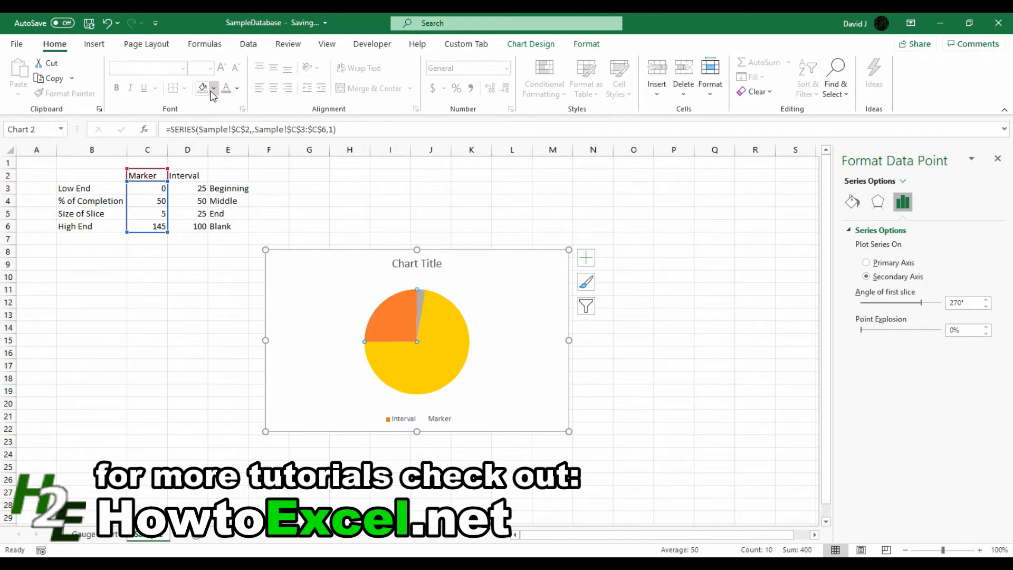
left_click(202, 88)
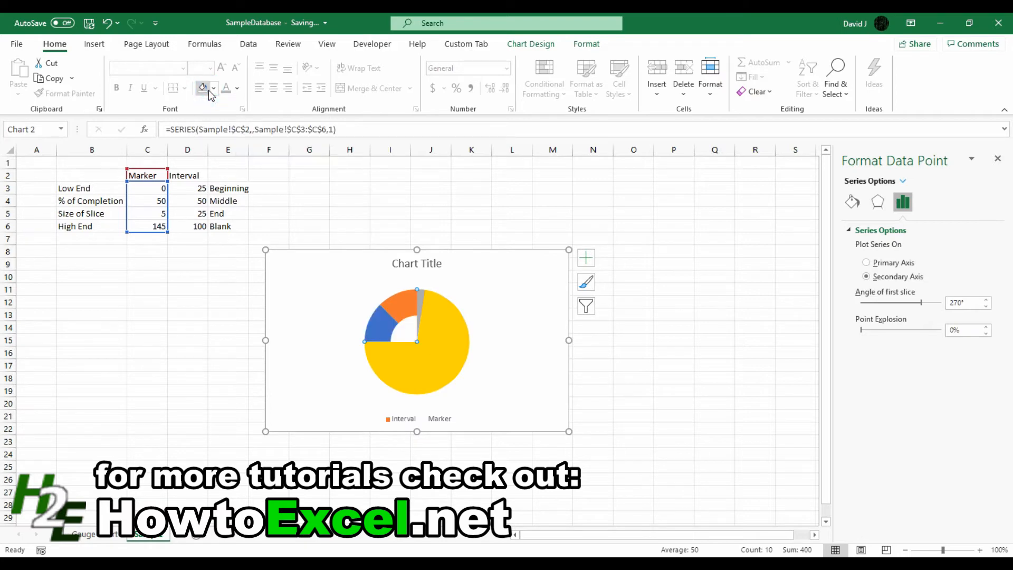
mouse_move(388, 313)
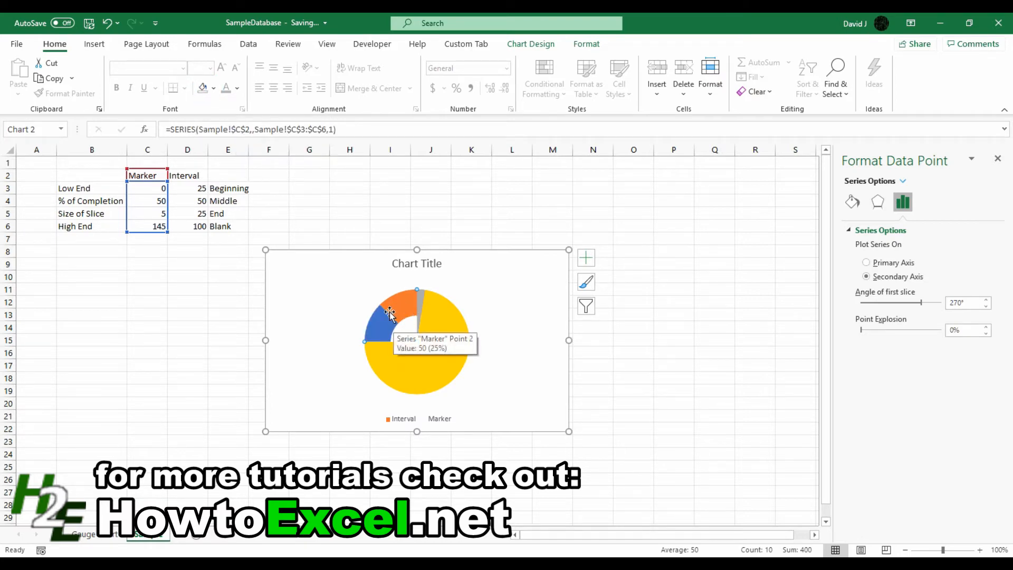
mouse_move(291, 163)
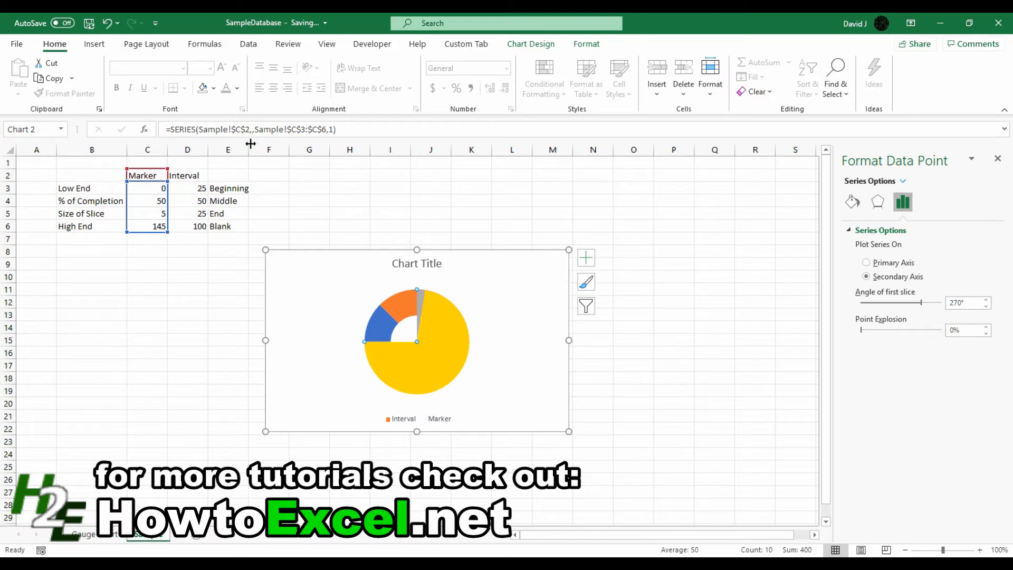
left_click(585, 257)
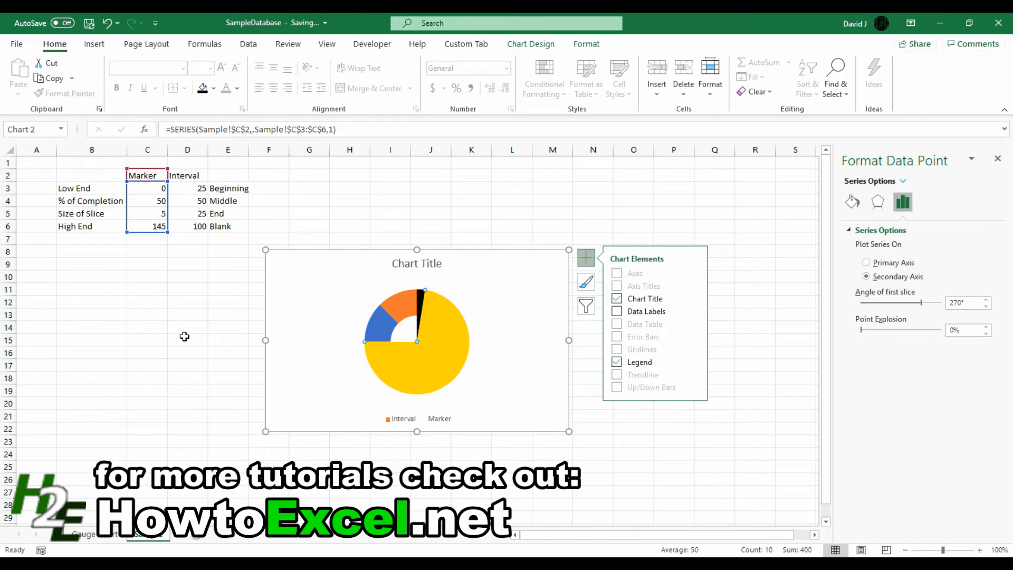
mouse_move(377, 345)
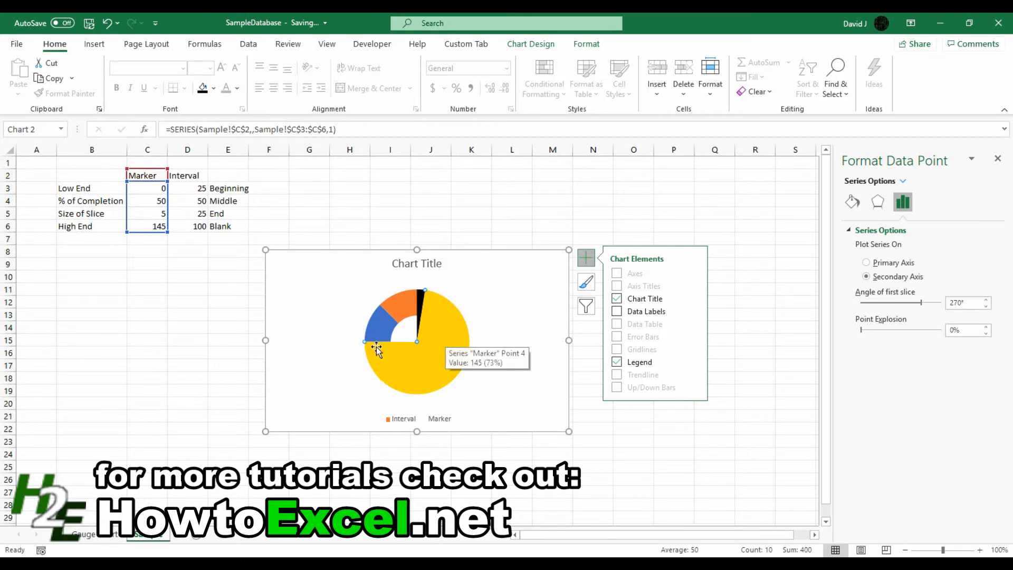
left_click(213, 88)
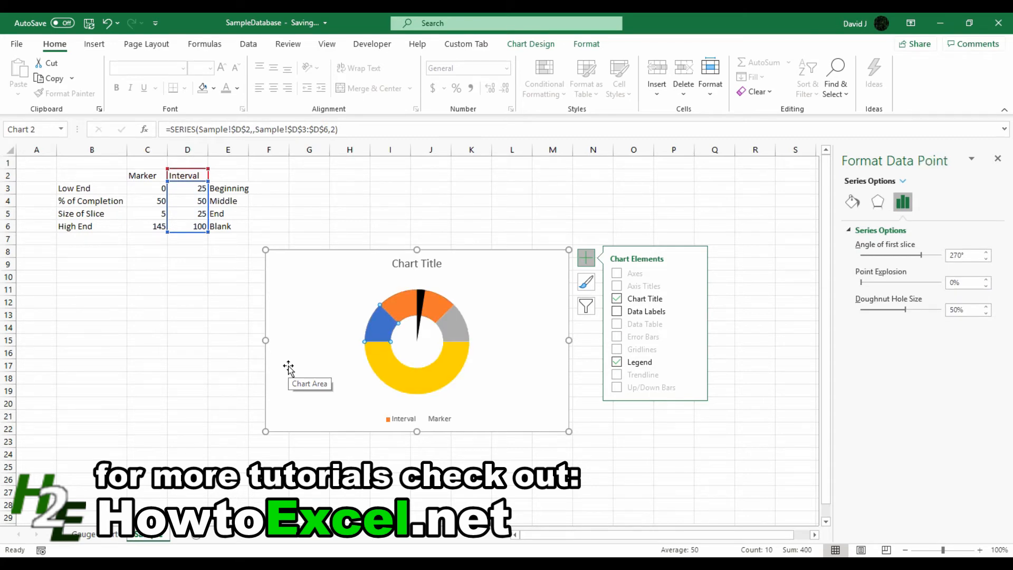
mouse_move(385, 333)
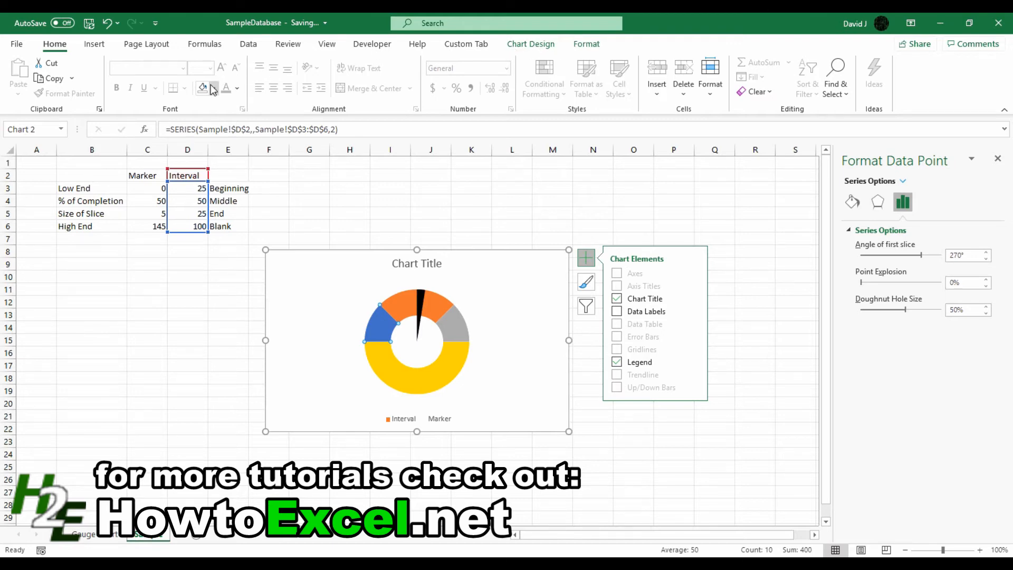
Fill the doughnut bands red, light green and green, and set the bottom half to No Fill
left_click(212, 226)
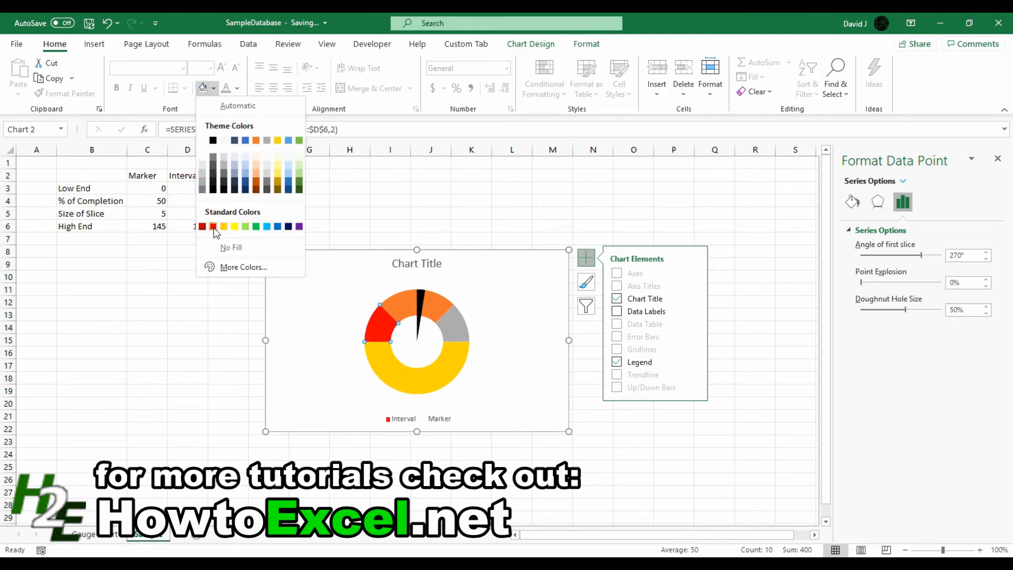
left_click(213, 226)
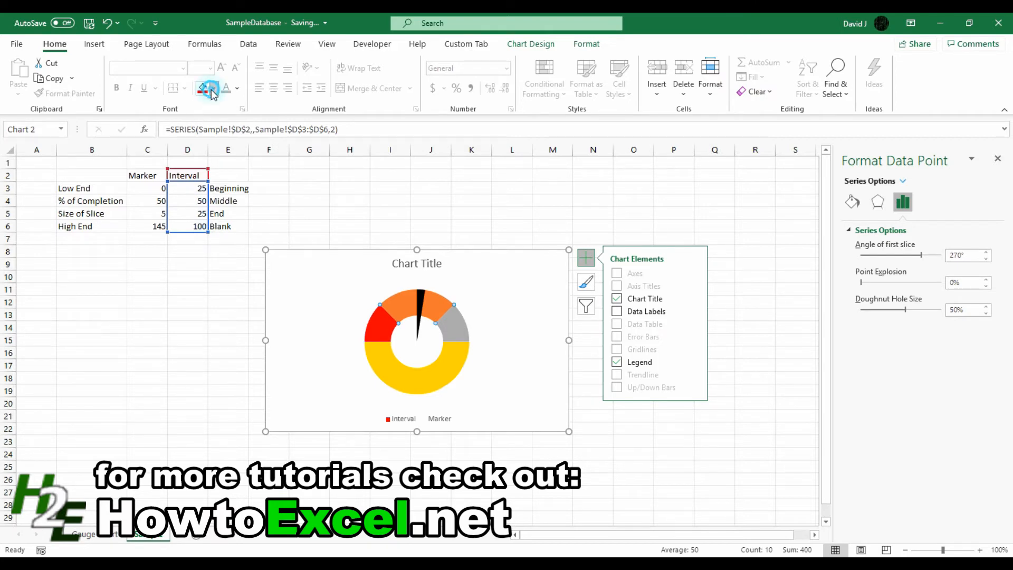
left_click(213, 88)
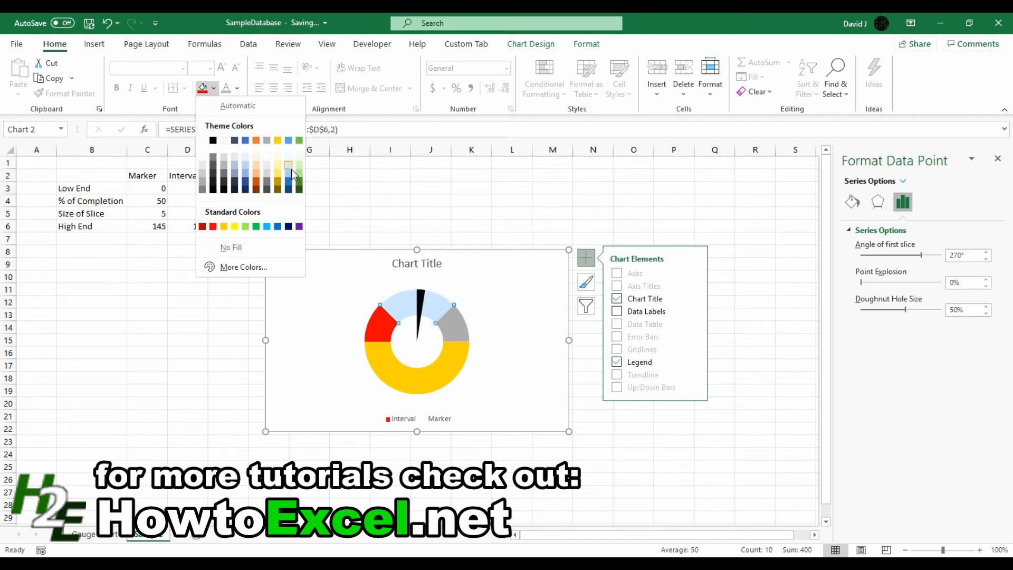
left_click(288, 166)
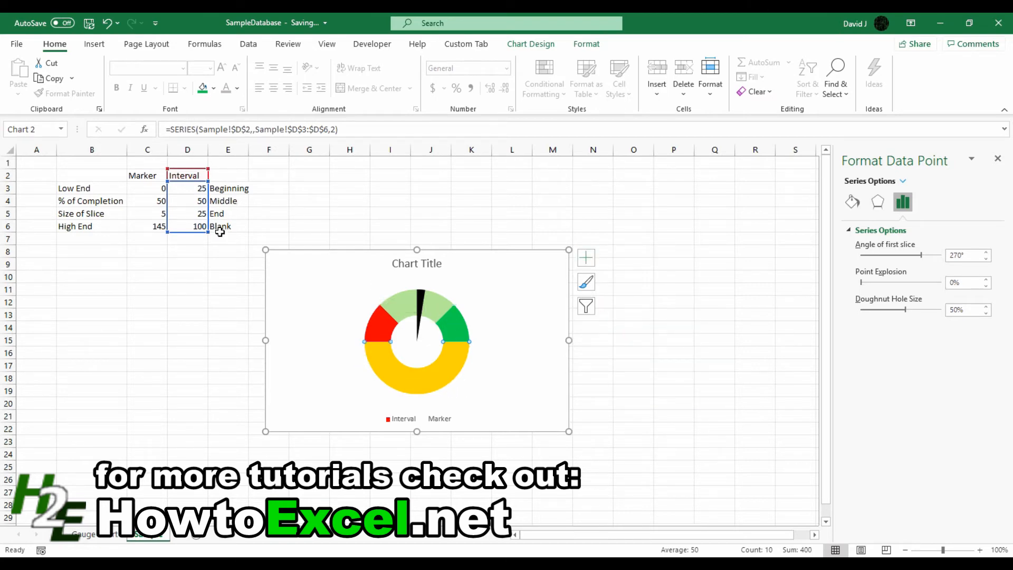
left_click(213, 88)
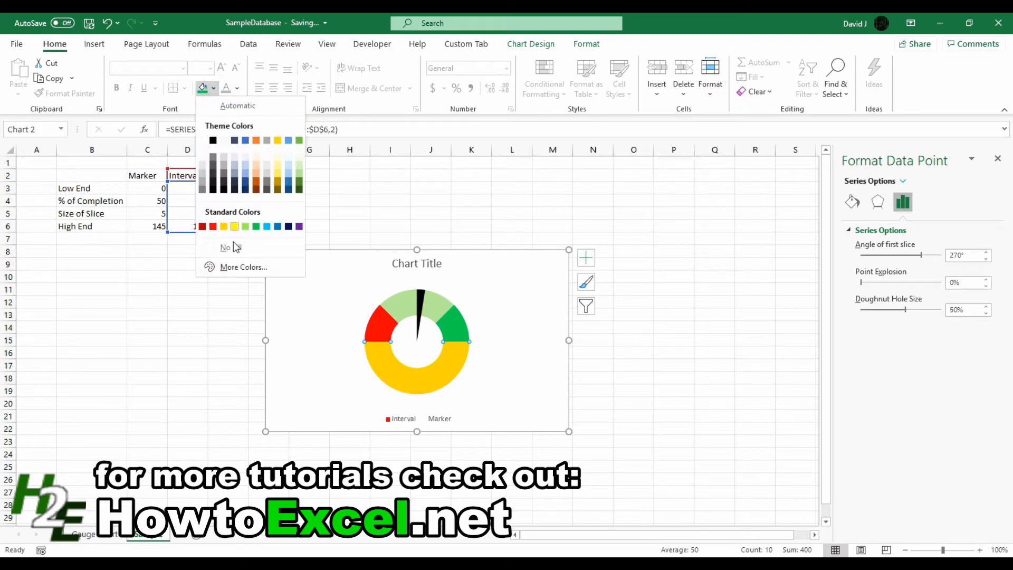
left_click(224, 247)
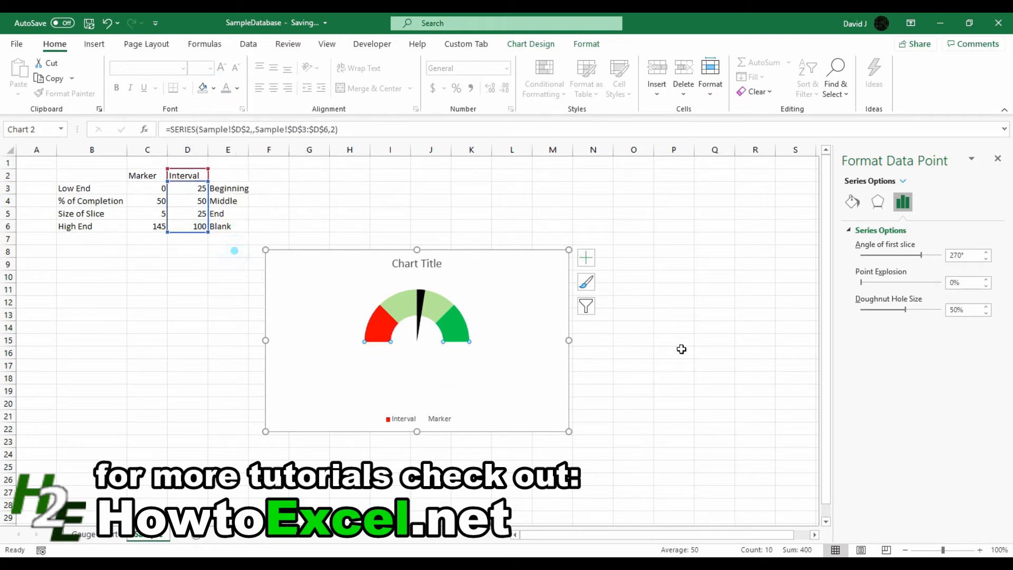
mouse_move(648, 339)
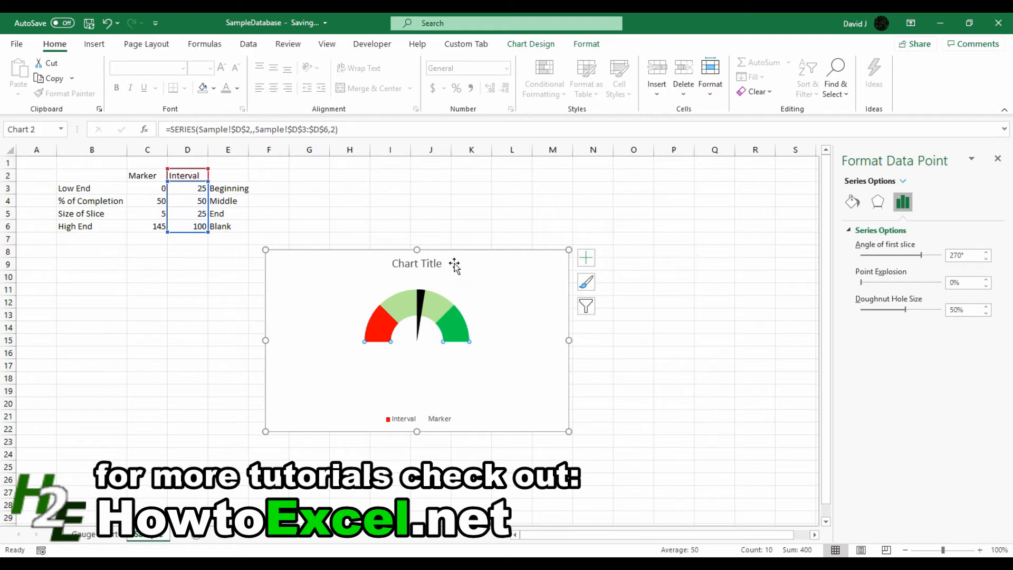
Select the chart title and then the legend for removal
left_click(416, 263)
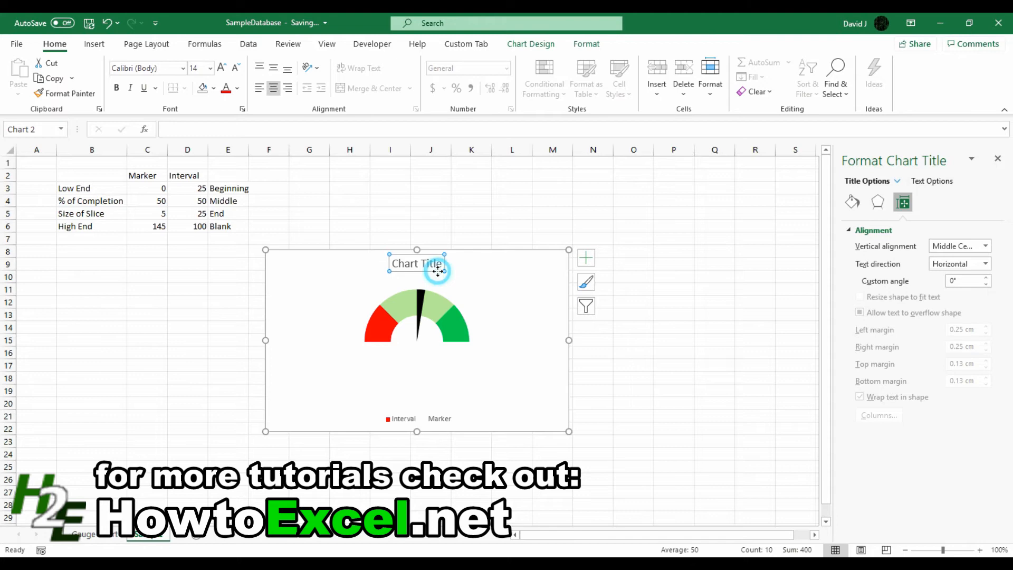
left_click(403, 417)
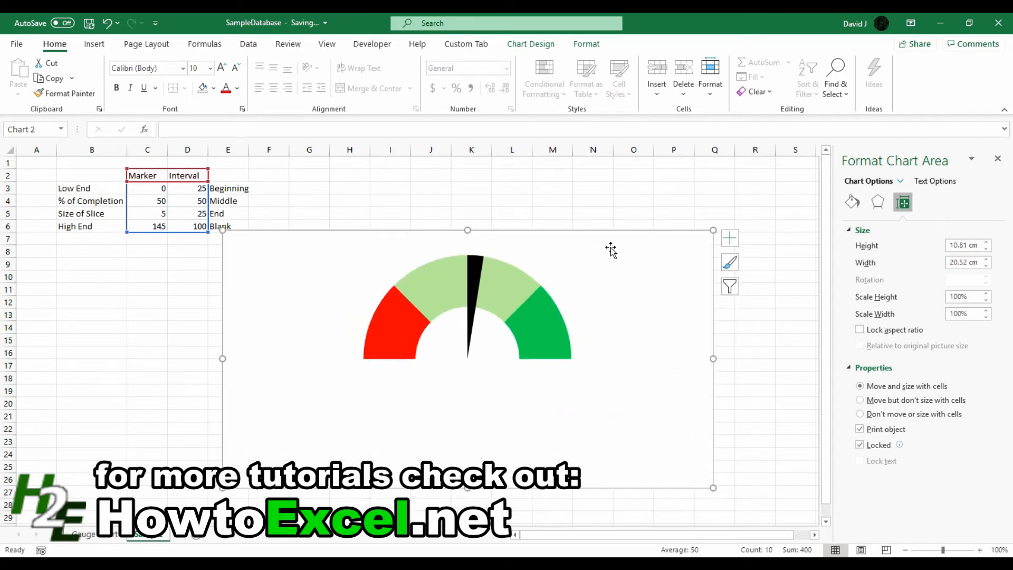
mouse_move(480, 322)
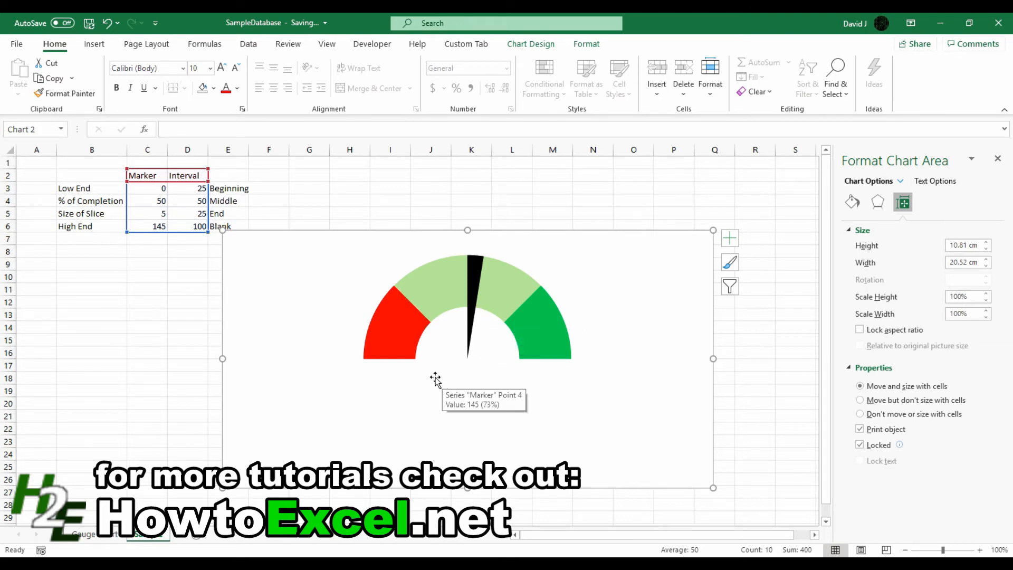
mouse_move(780, 212)
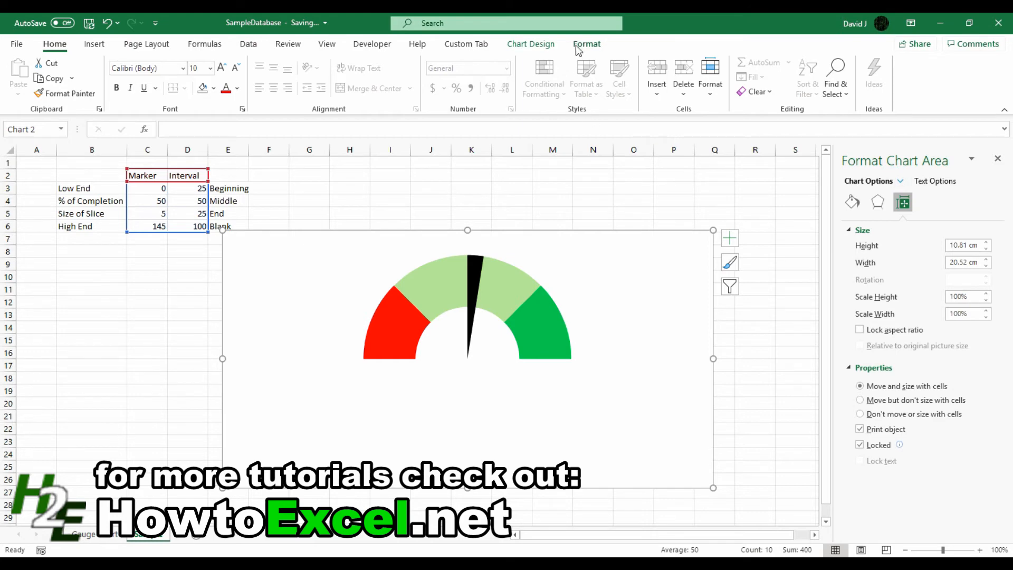
Give the chart area No fill and no border, then select the gauge band series
left_click(531, 44)
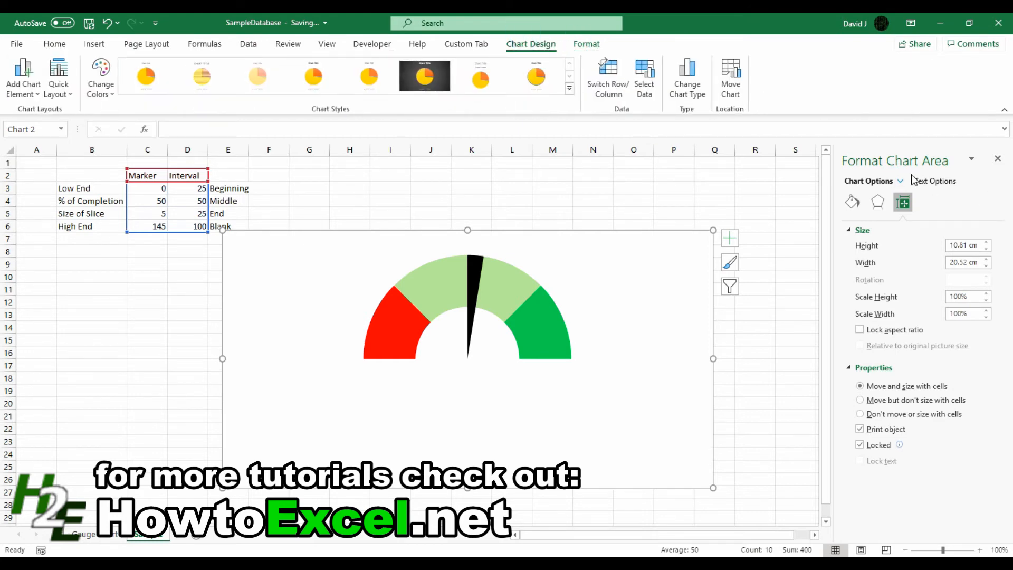
left_click(851, 202)
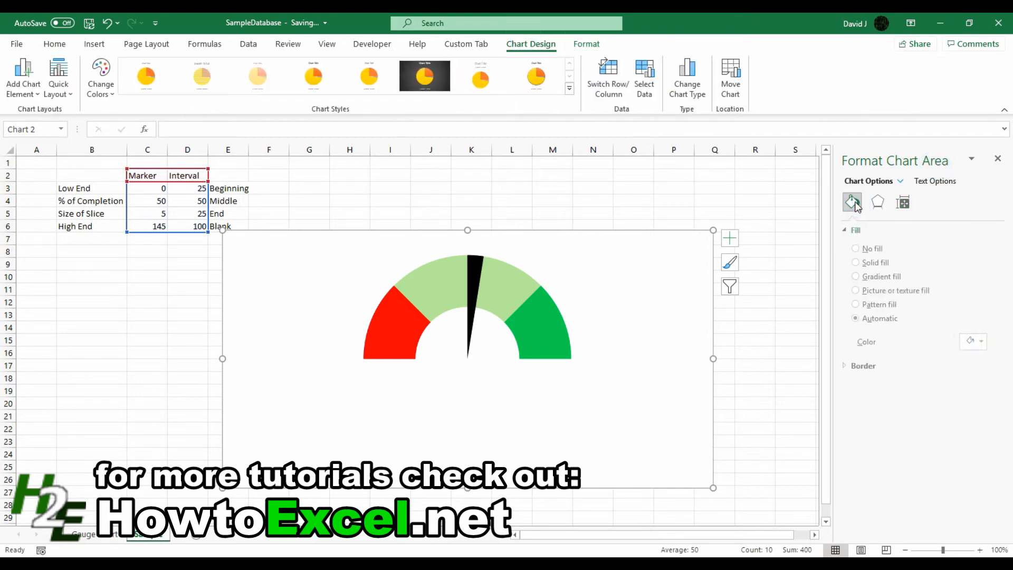
left_click(859, 248)
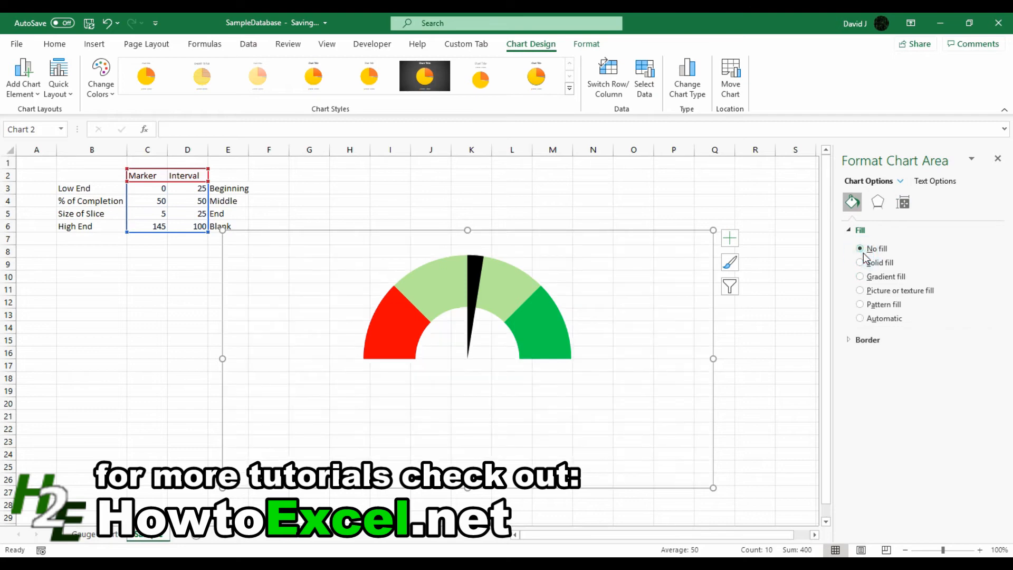
mouse_move(671, 383)
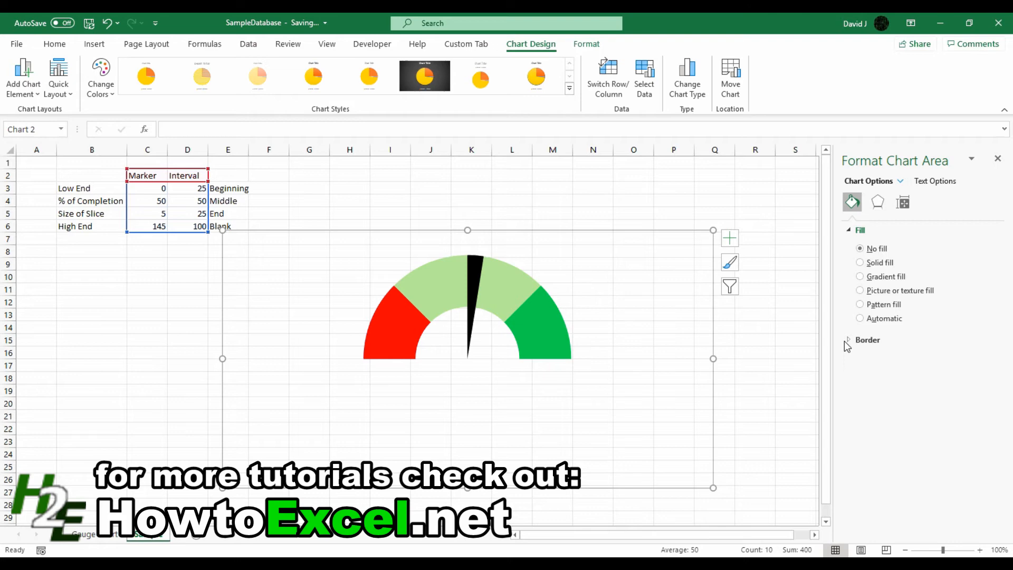
left_click(867, 339)
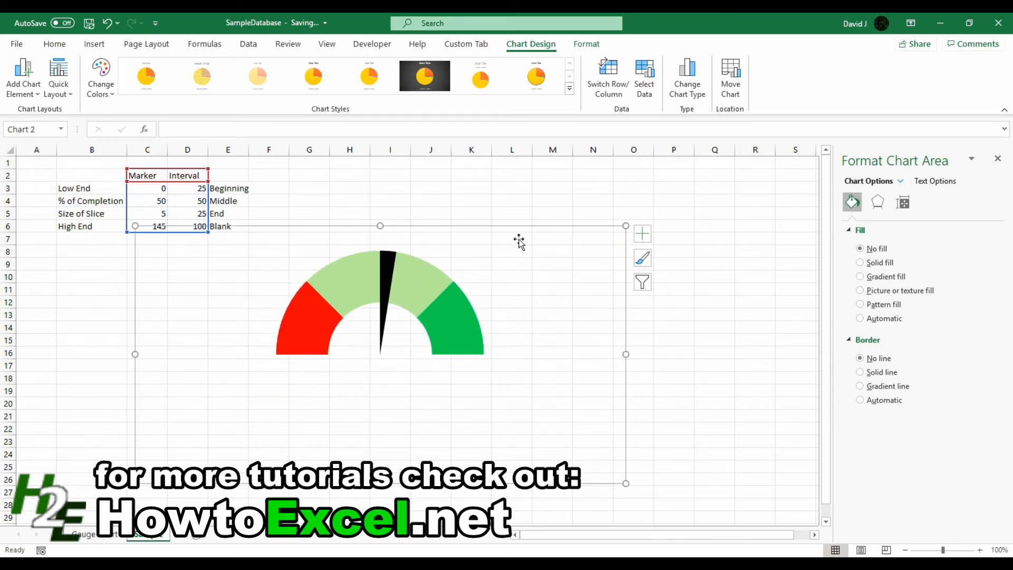
mouse_move(528, 193)
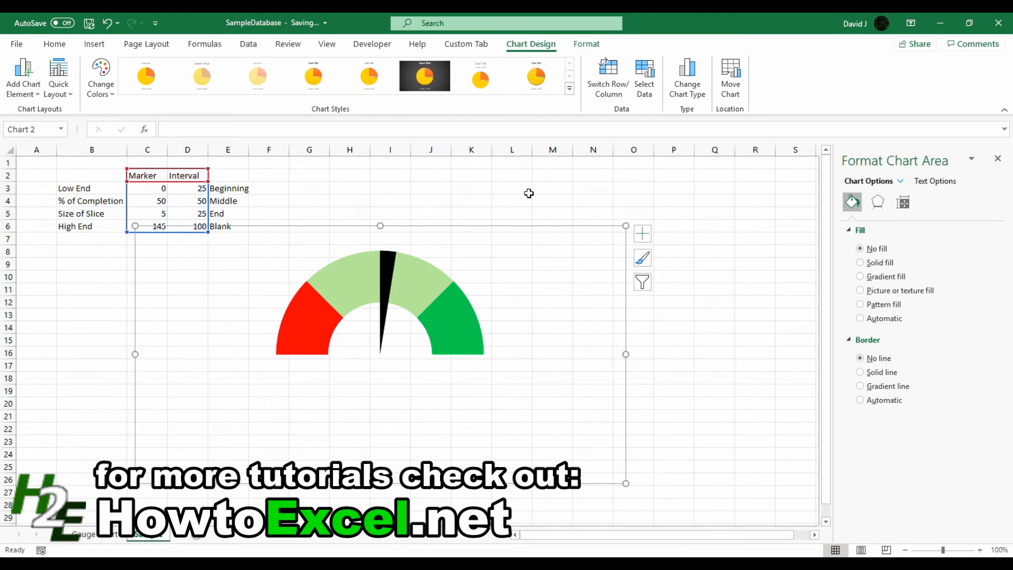
mouse_move(303, 325)
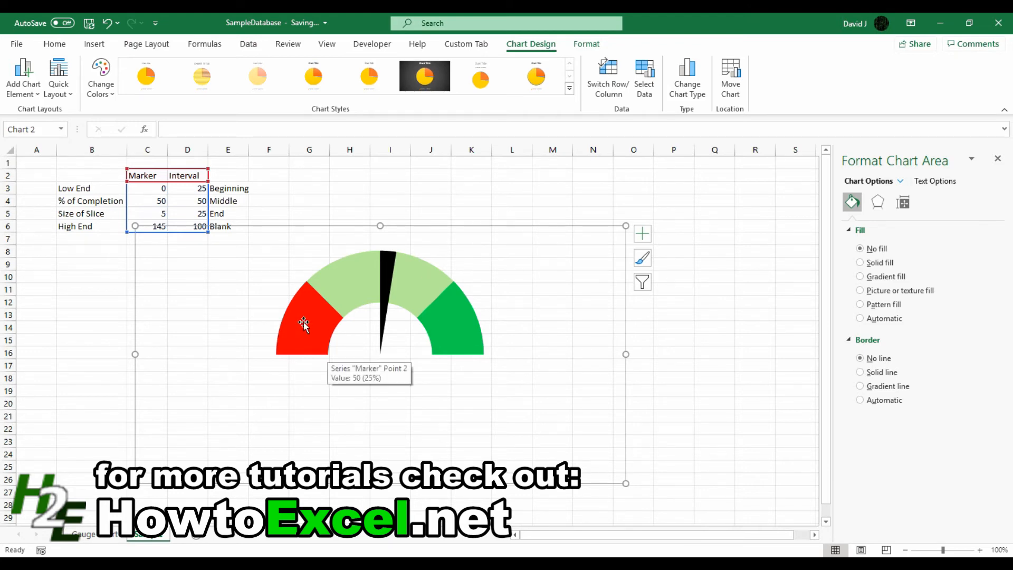
left_click(304, 323)
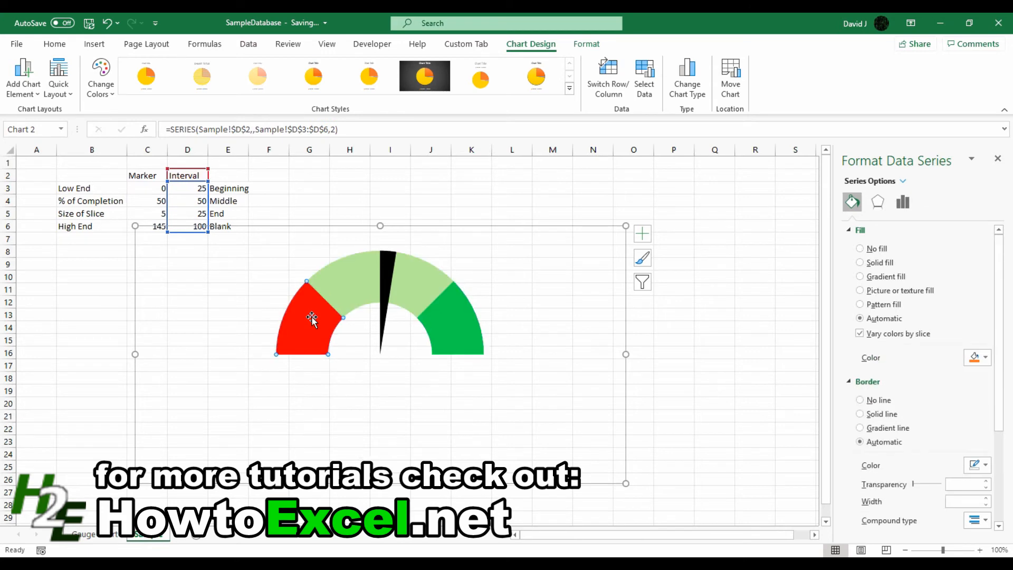
Apply the same bevel preset to the red, light green and green bands
left_click(311, 320)
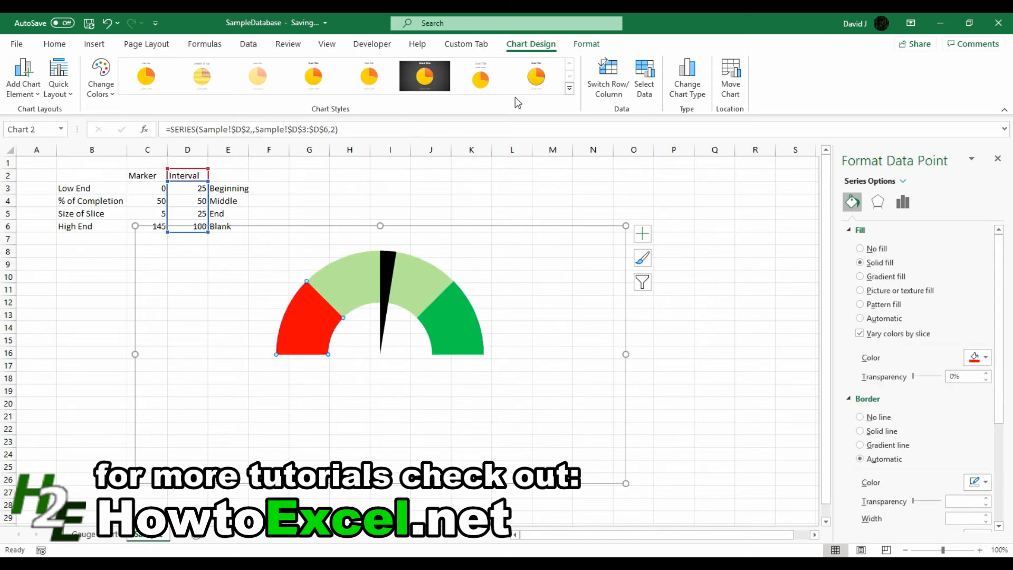
left_click(585, 44)
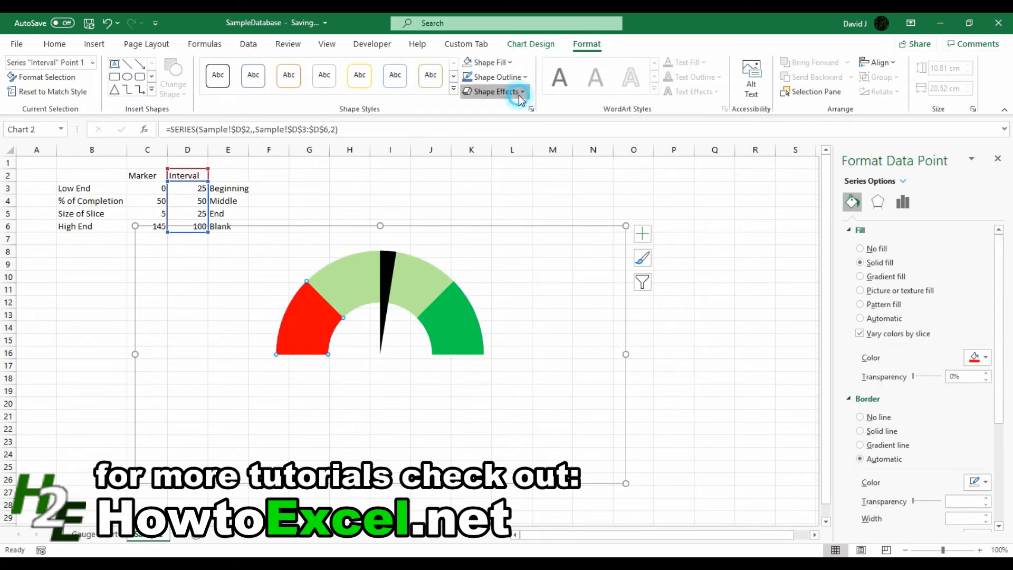
left_click(494, 91)
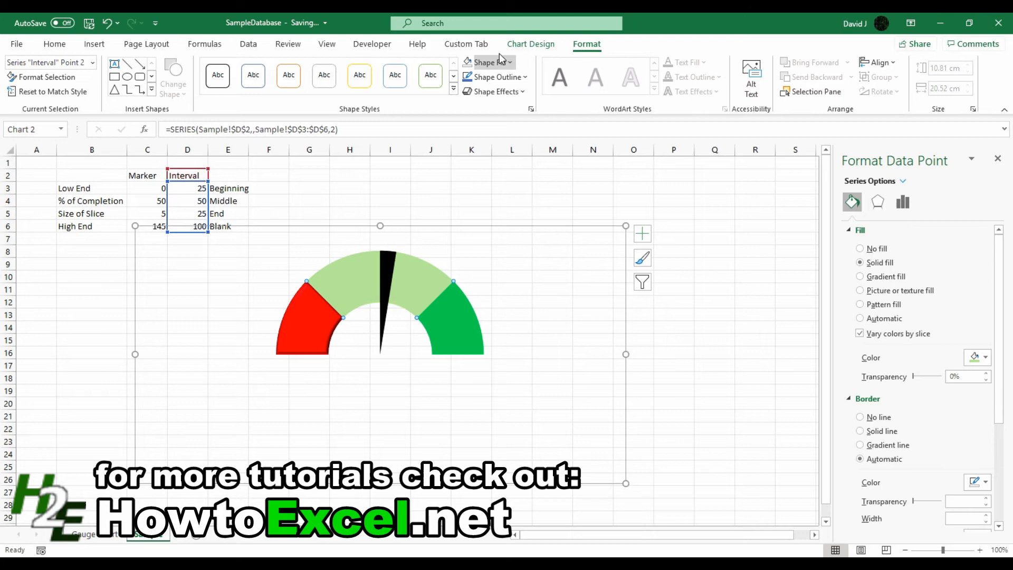
left_click(495, 91)
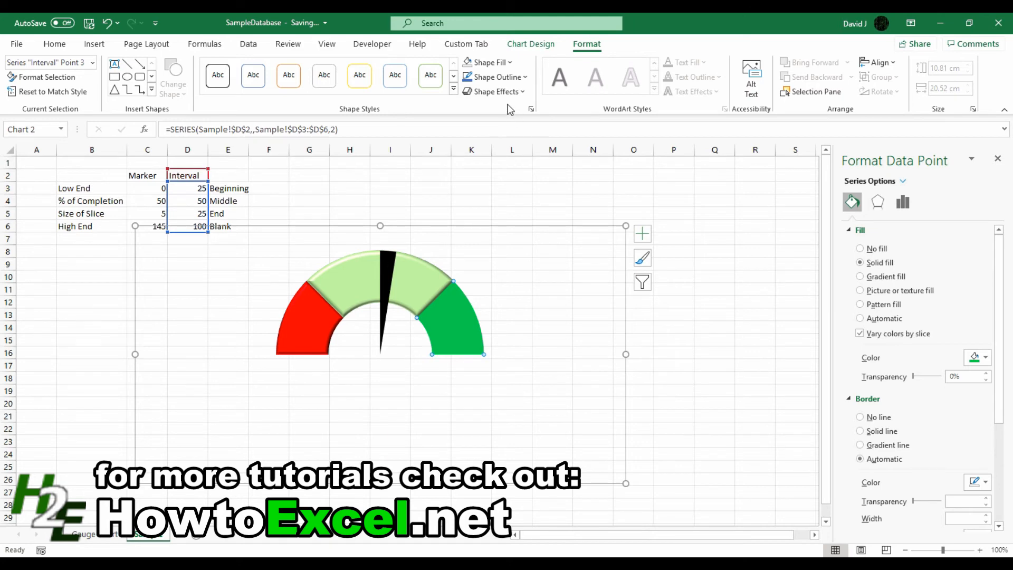
left_click(495, 91)
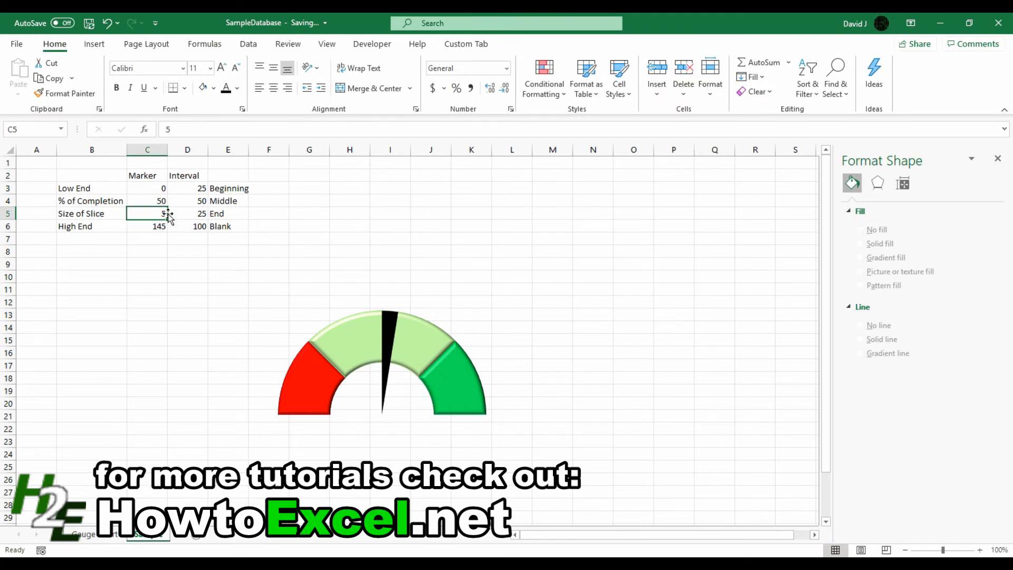
mouse_move(345, 224)
type("2")
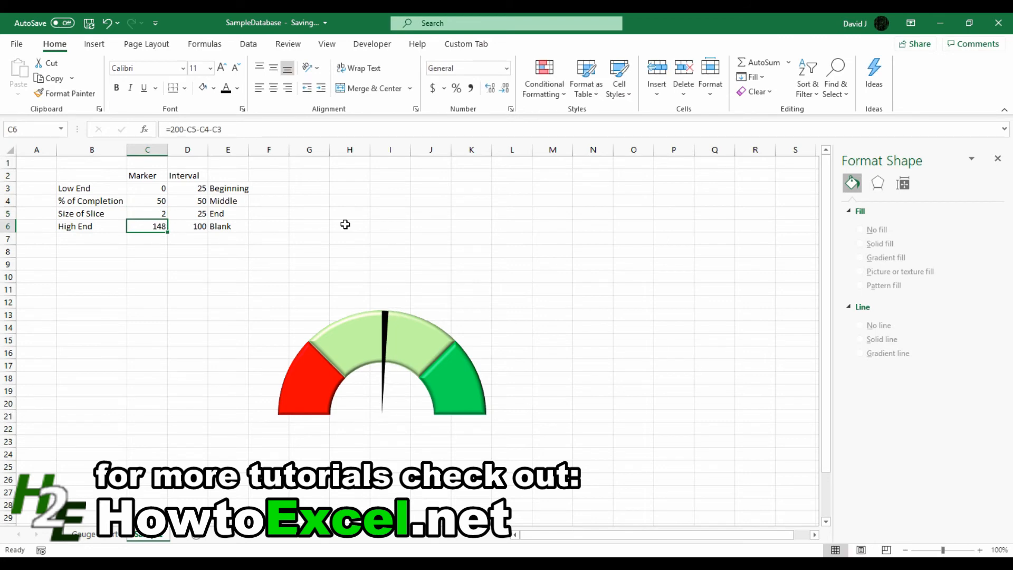
Try a % of Completion value of 75 in C4
left_click(147, 213)
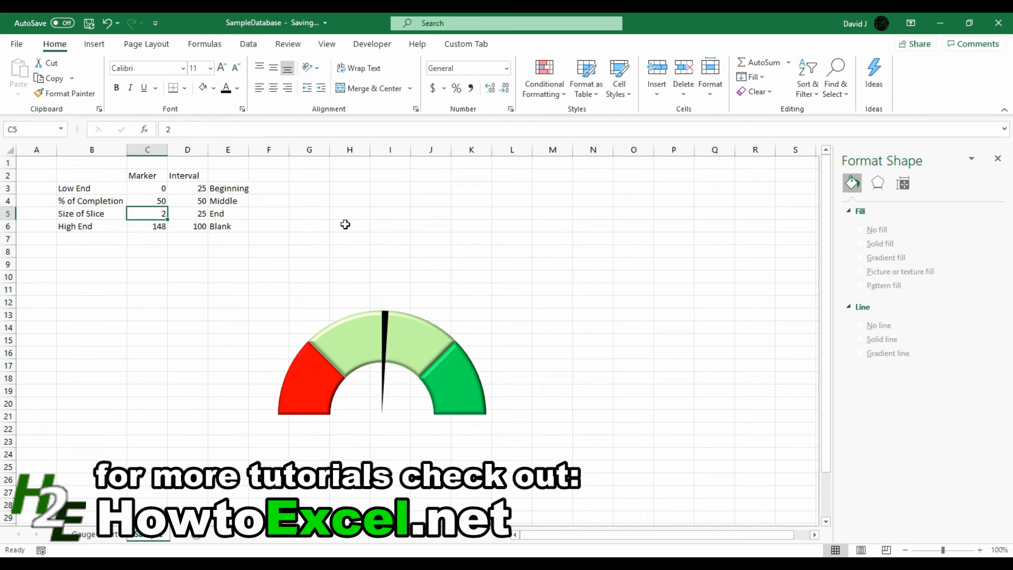
left_click(146, 200)
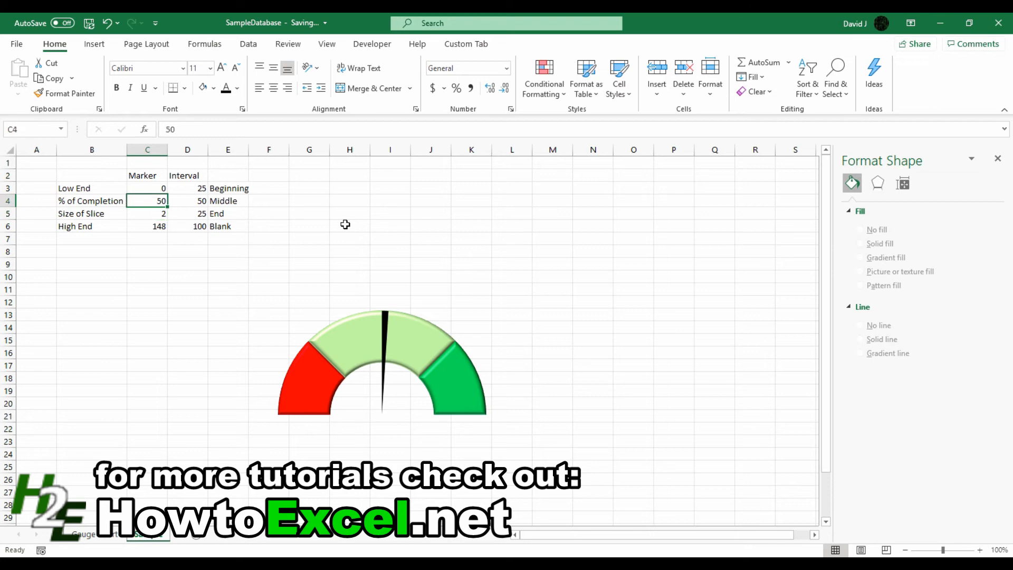
type("75")
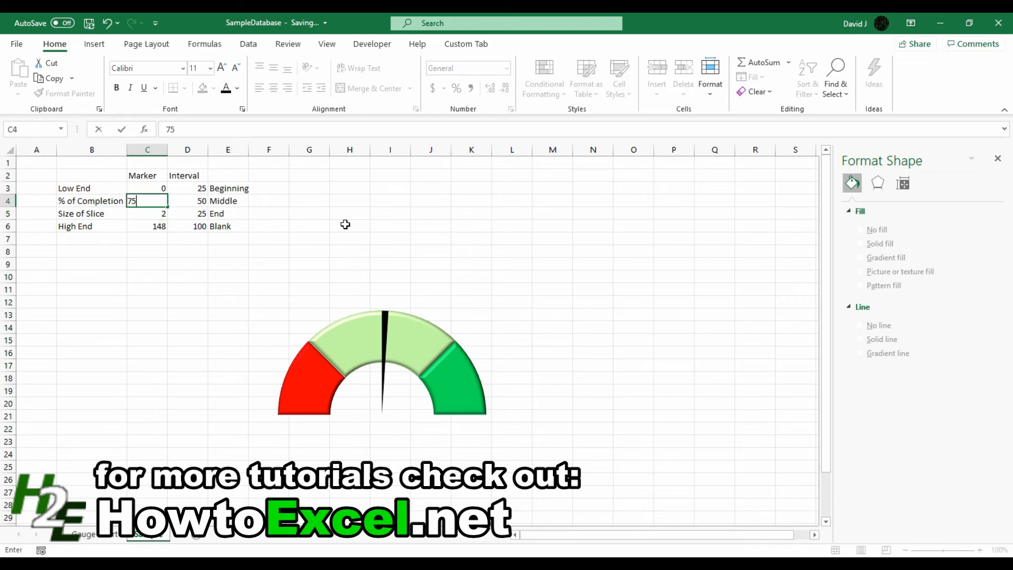
type("1")
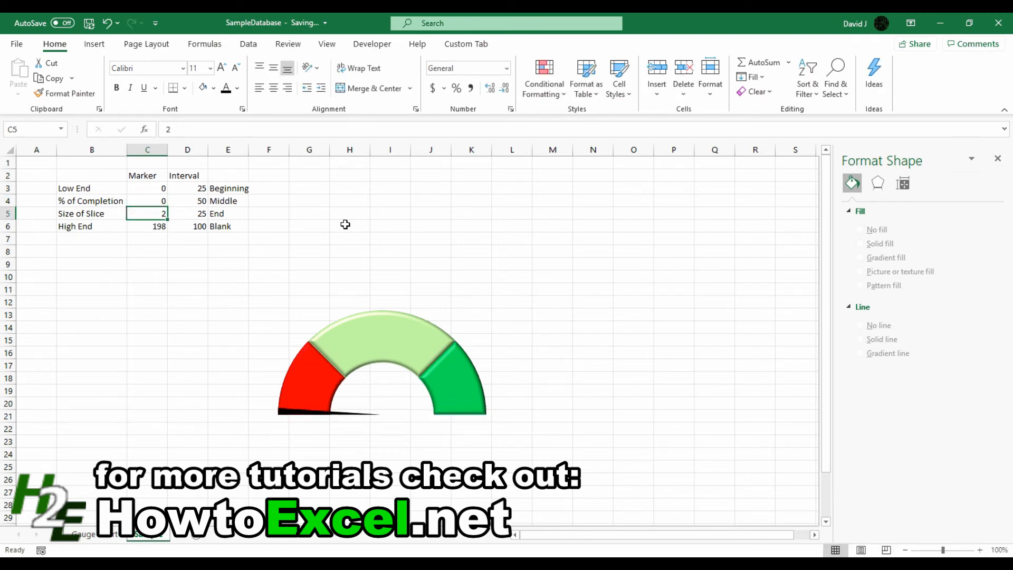
Check the High End formula, then enter 50 as the % of Completion
left_click(147, 225)
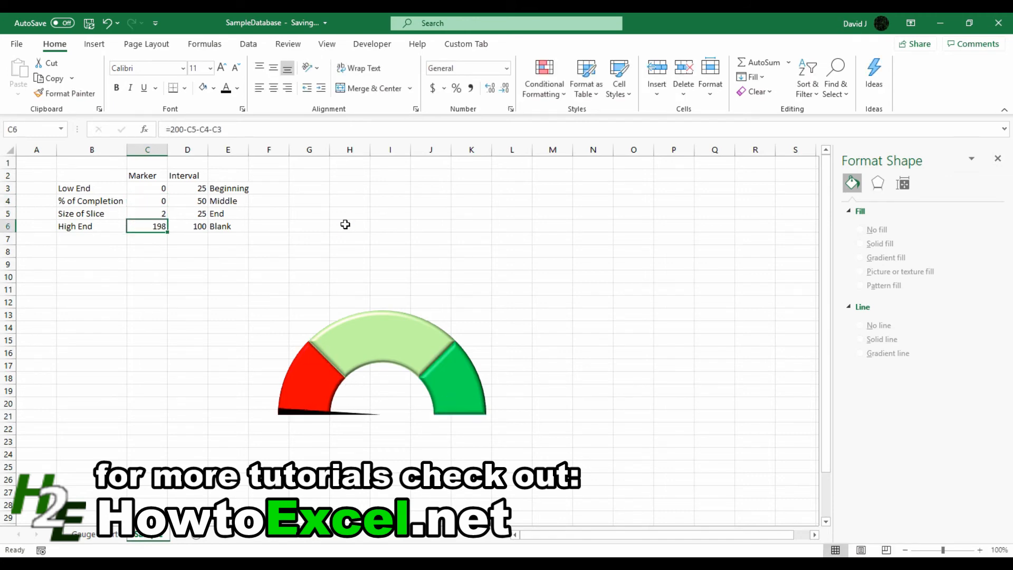
left_click(147, 200)
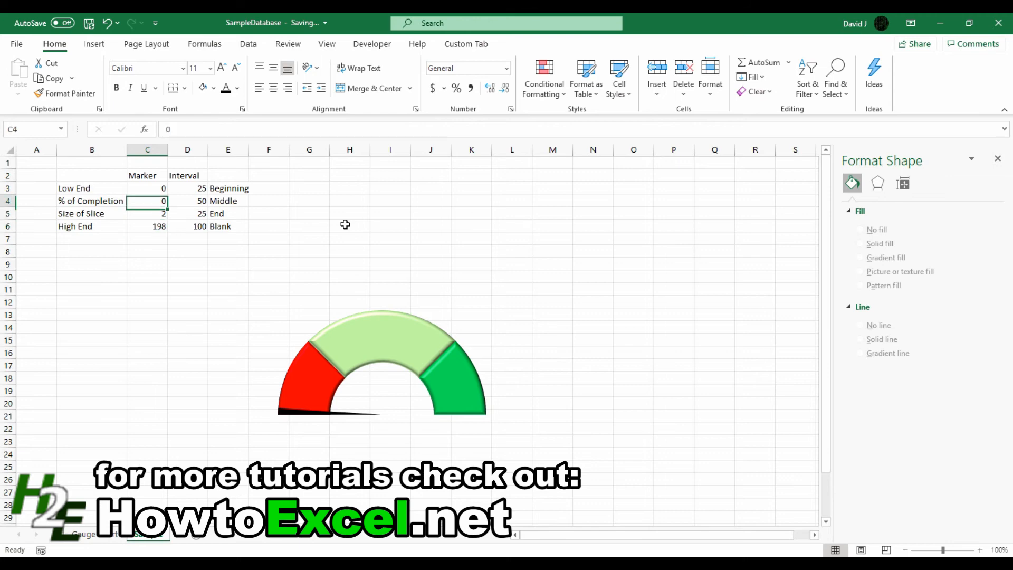
type("50")
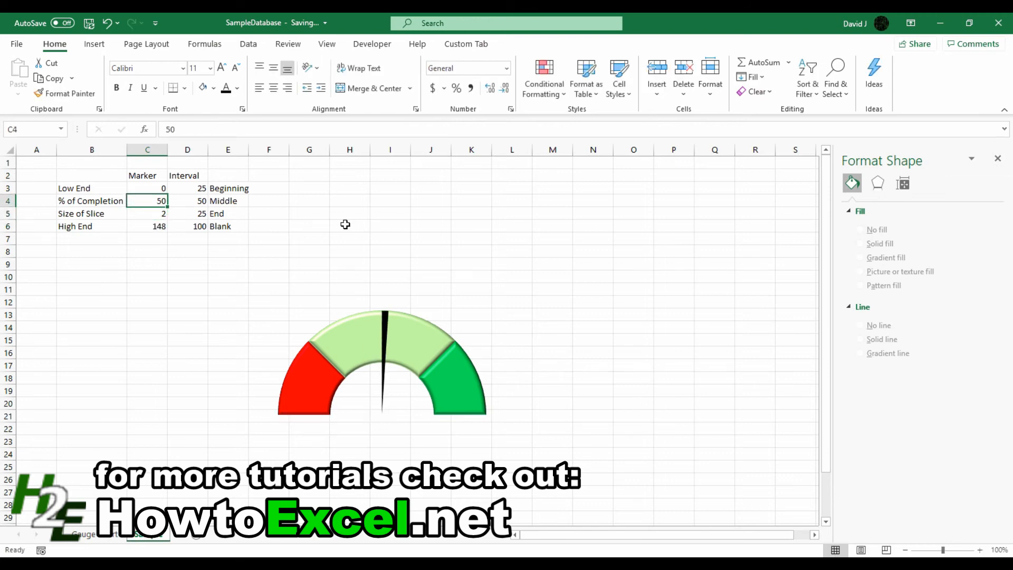
left_click(309, 201)
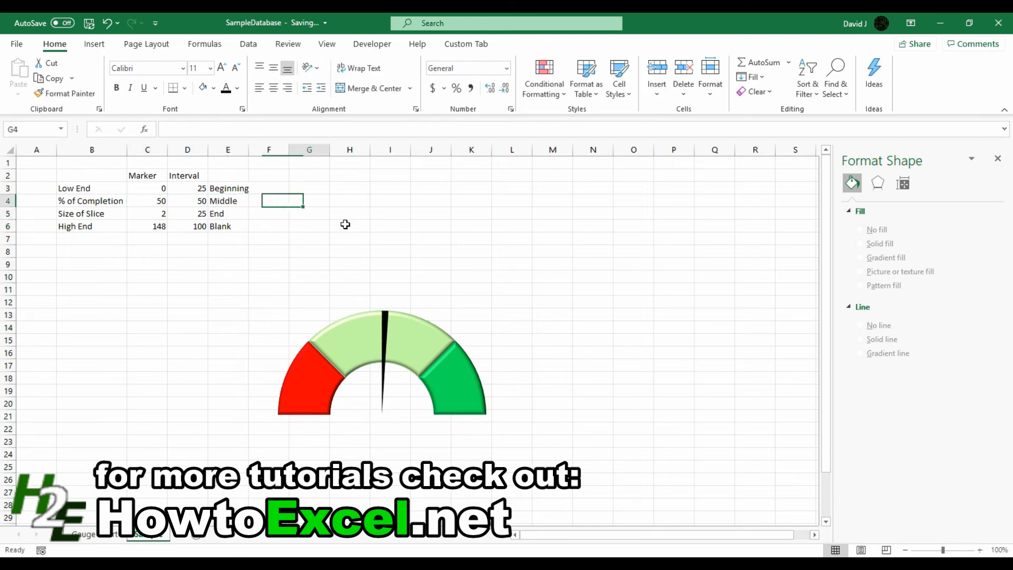
Enter Sales 500 and Goal 1000 in H3:I4, pointing the completion formula at H4
type("S")
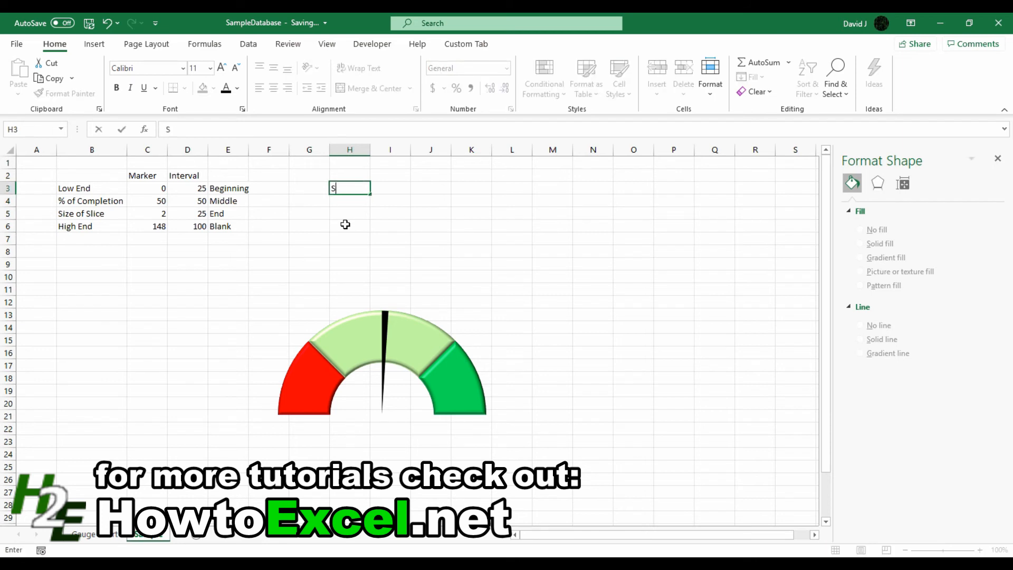
type("500")
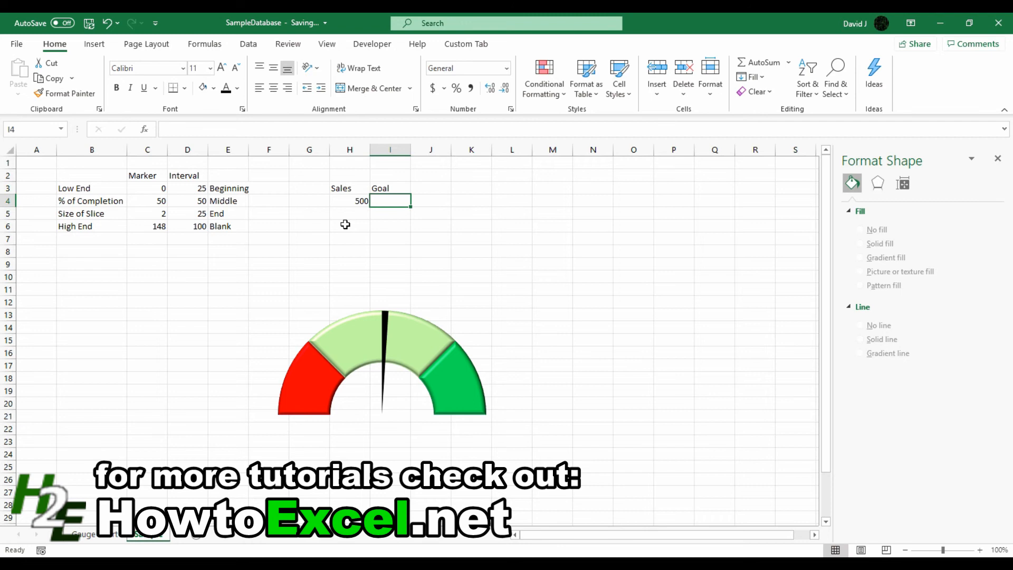
type("1000")
left_click(147, 201)
type("=")
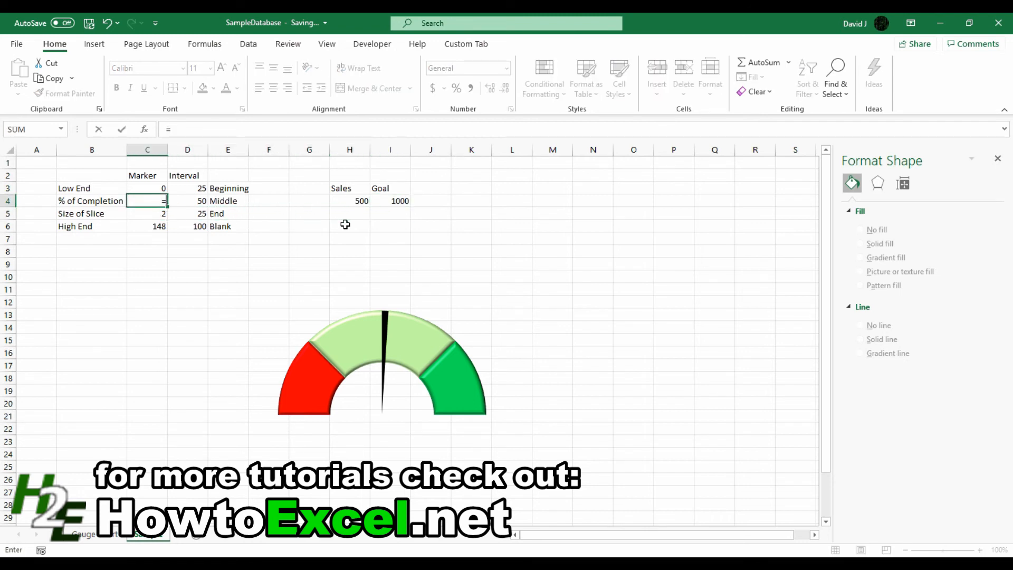
left_click(349, 201)
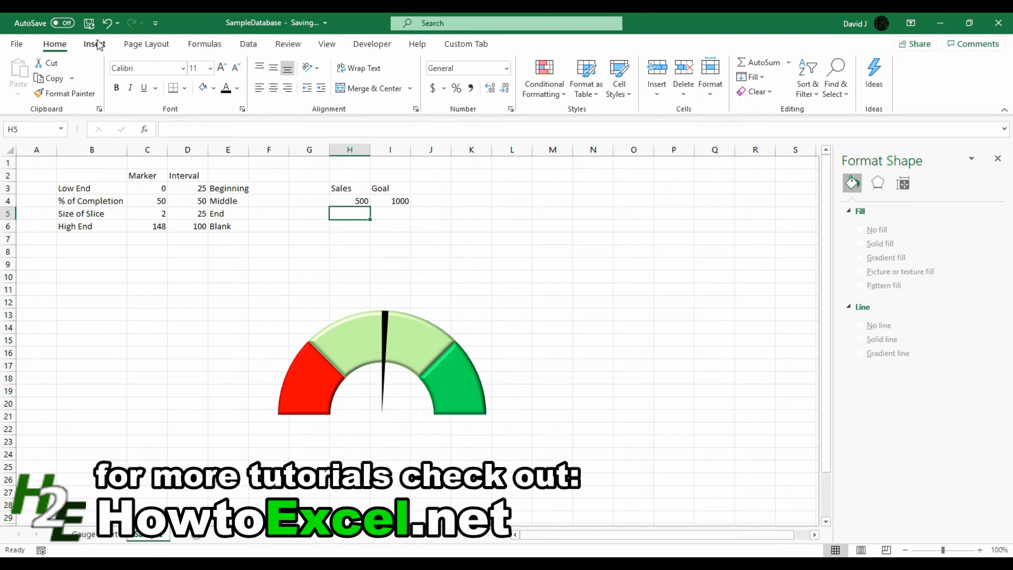
Draw a text box in the gauge centre with no outline, linked to =H4 showing 500
left_click(94, 44)
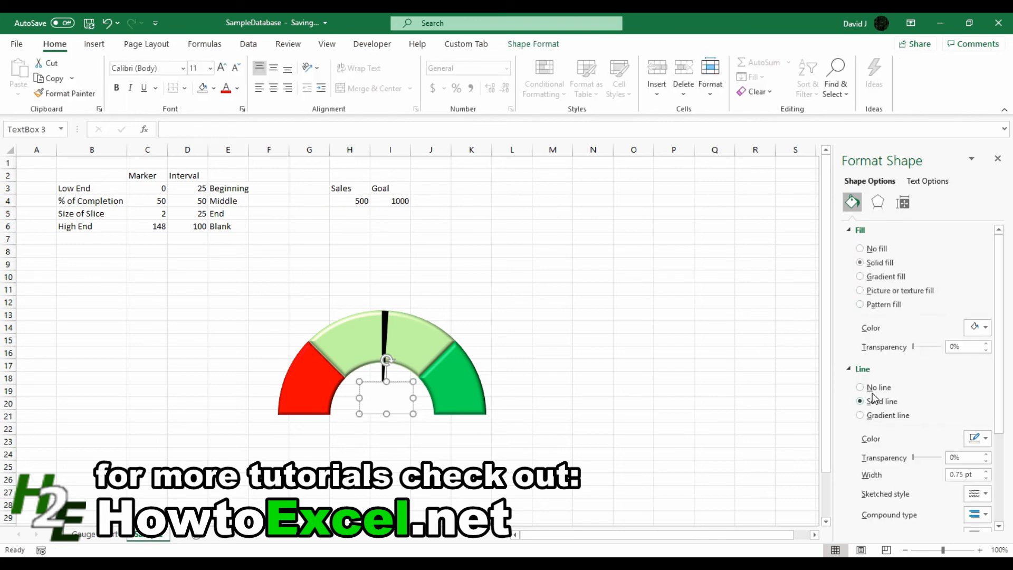
left_click(860, 386)
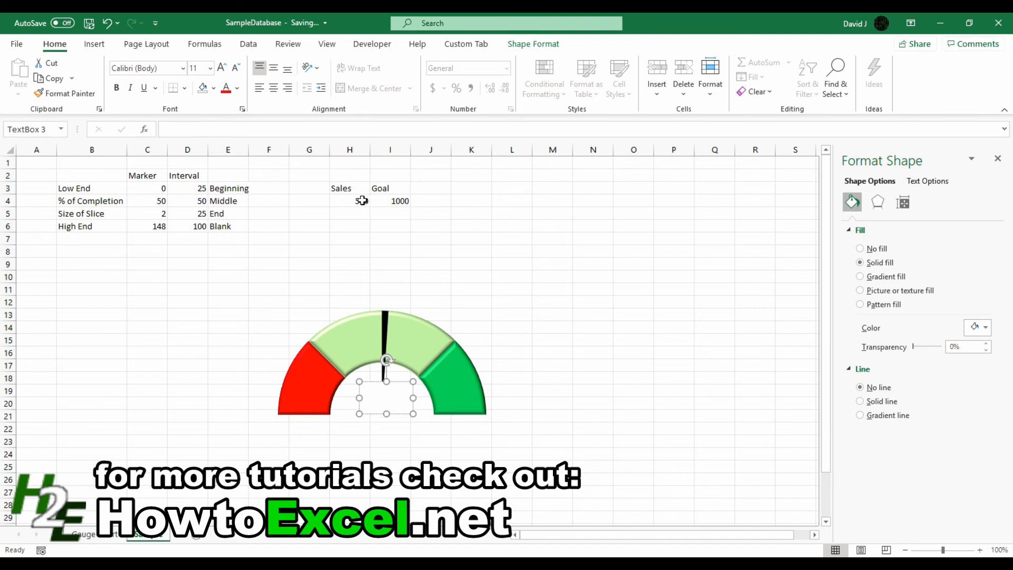
type("500")
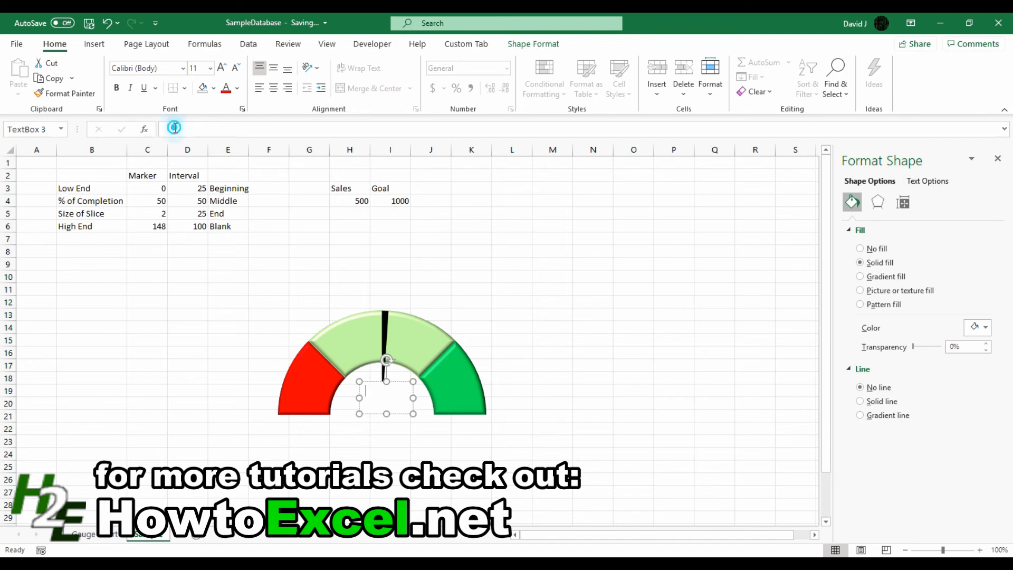
type("=H4")
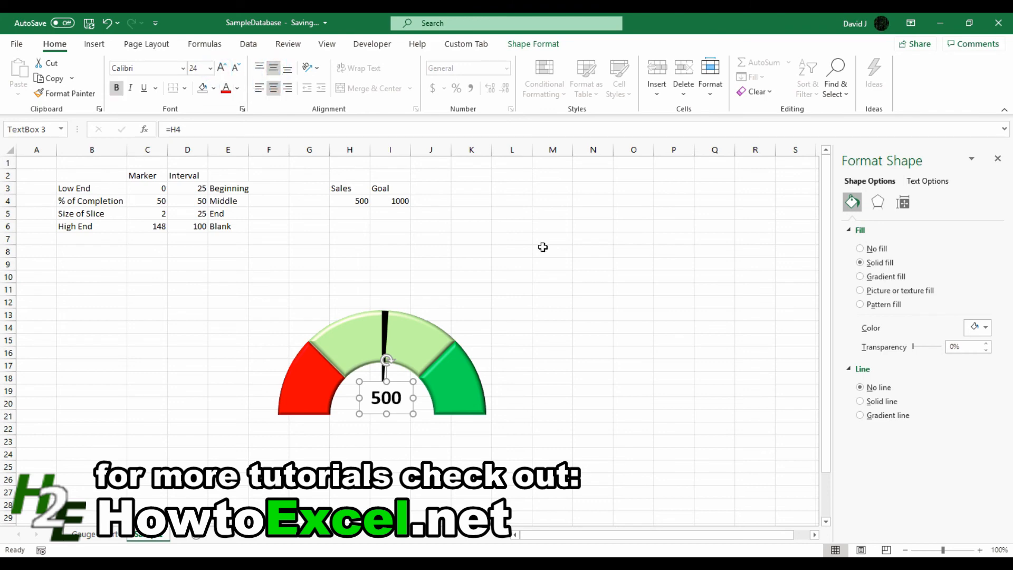
left_click(327, 44)
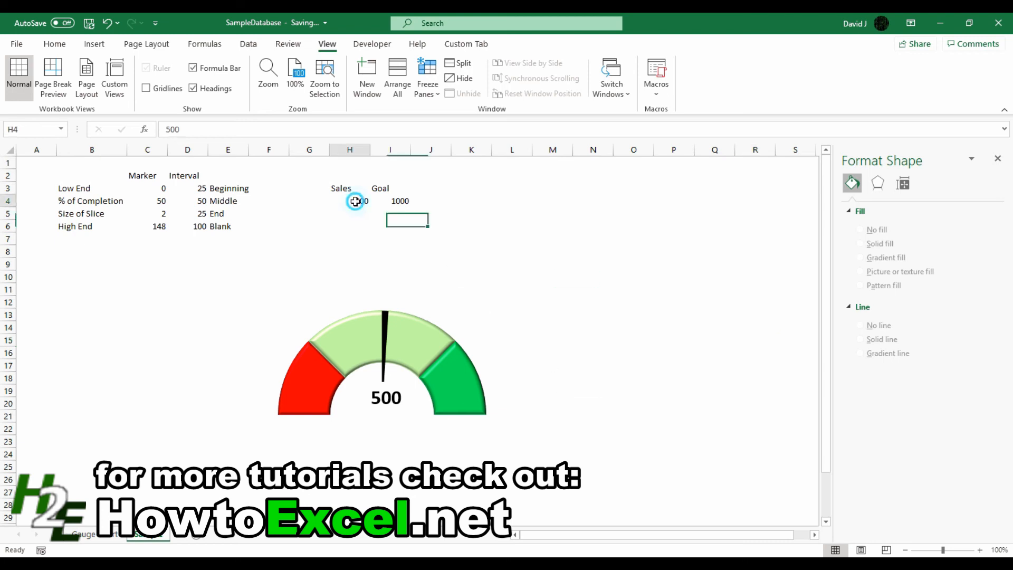
Enter a Sales value of 750, check the text box label, then restore 500
type("750")
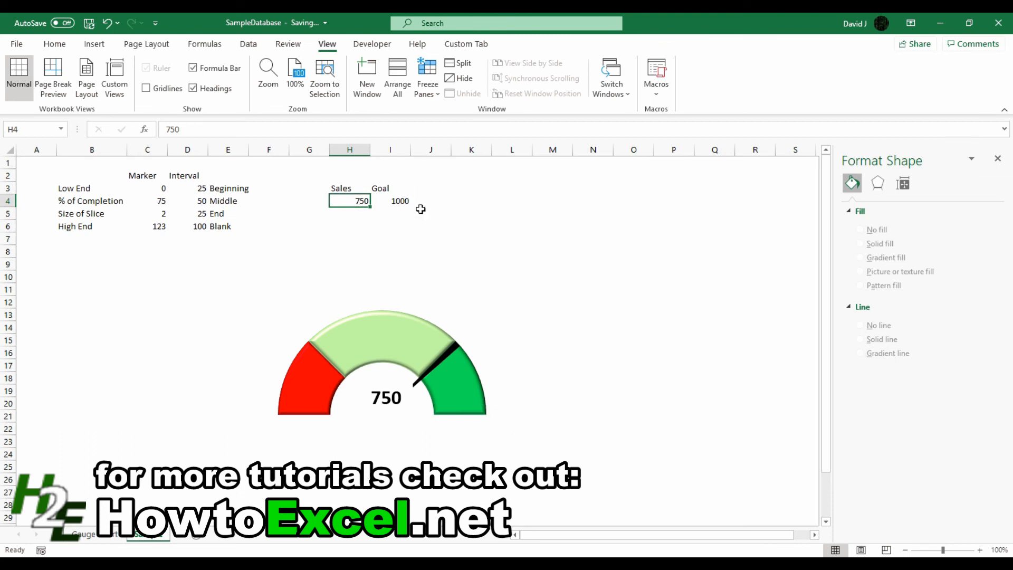
mouse_move(514, 408)
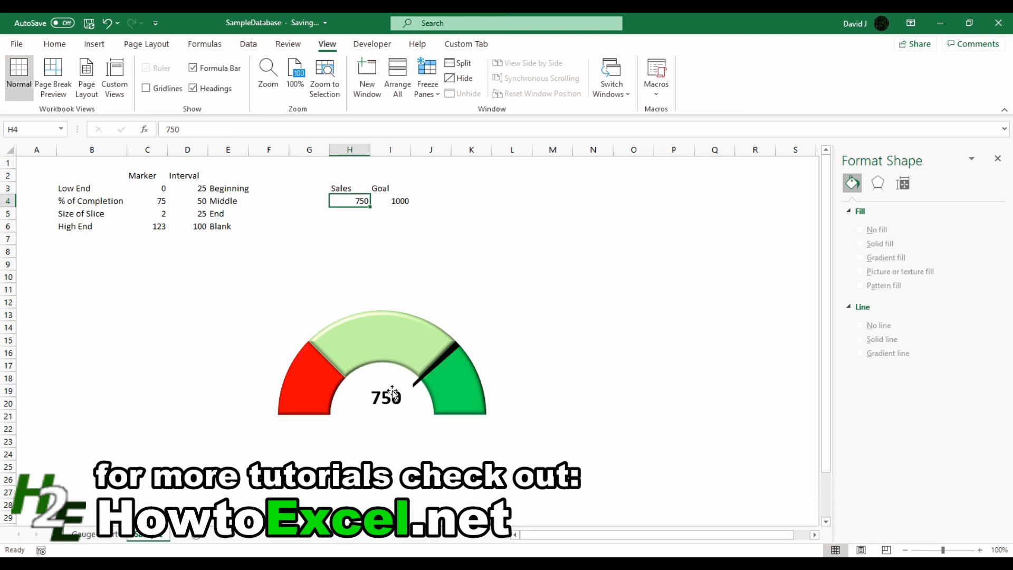
mouse_move(519, 402)
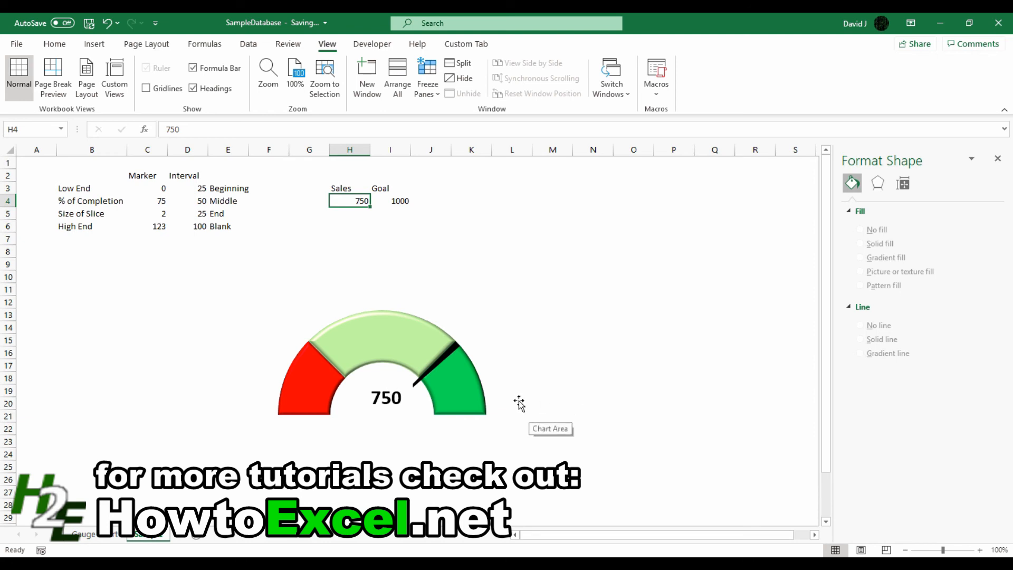
mouse_move(416, 307)
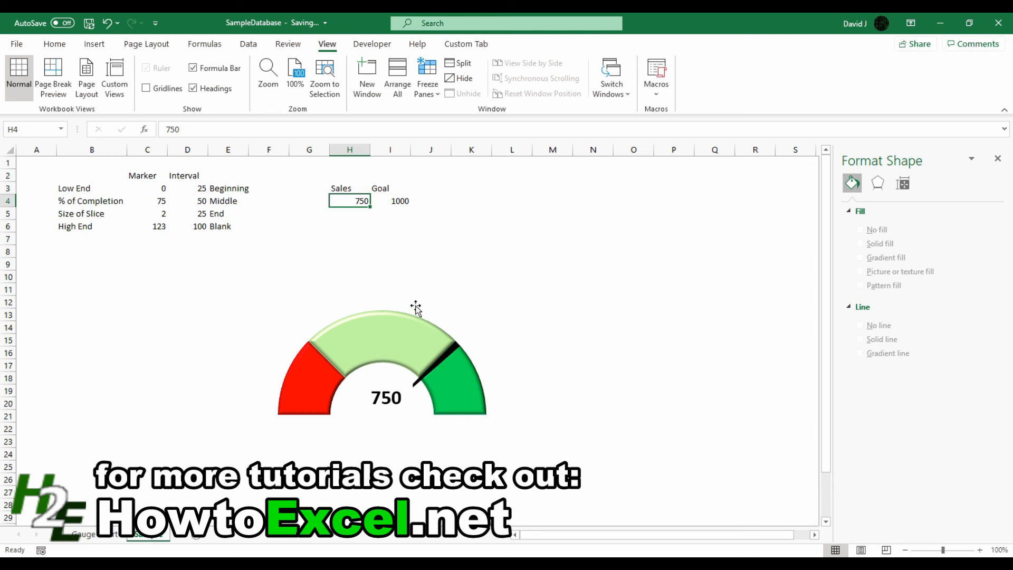
left_click(385, 396)
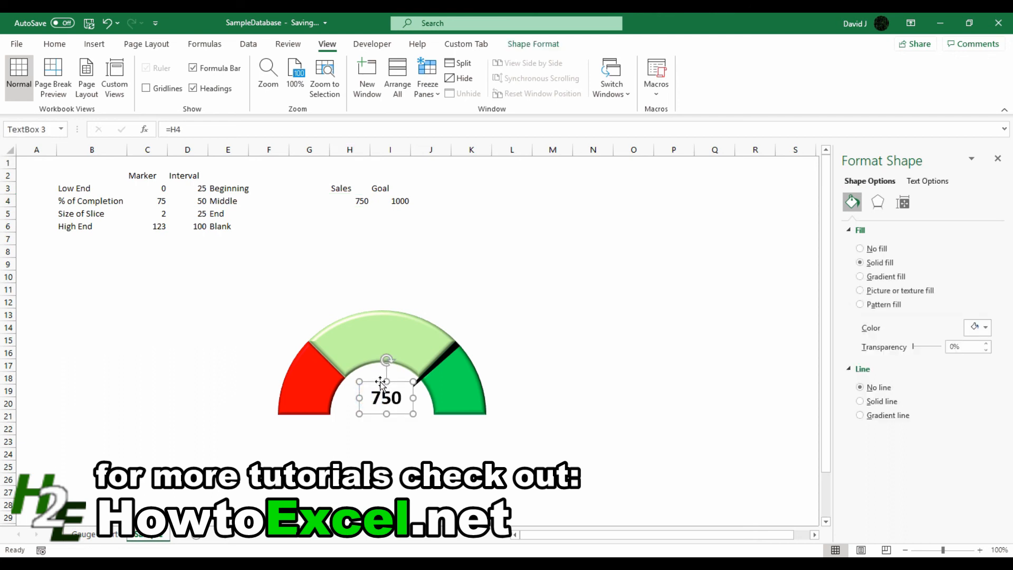
left_click(389, 264)
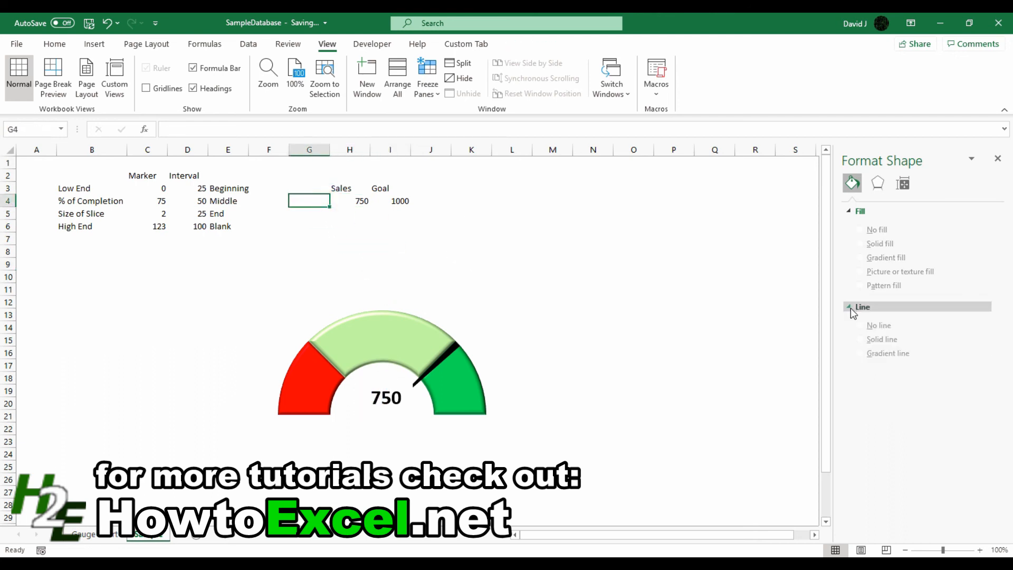
type("500")
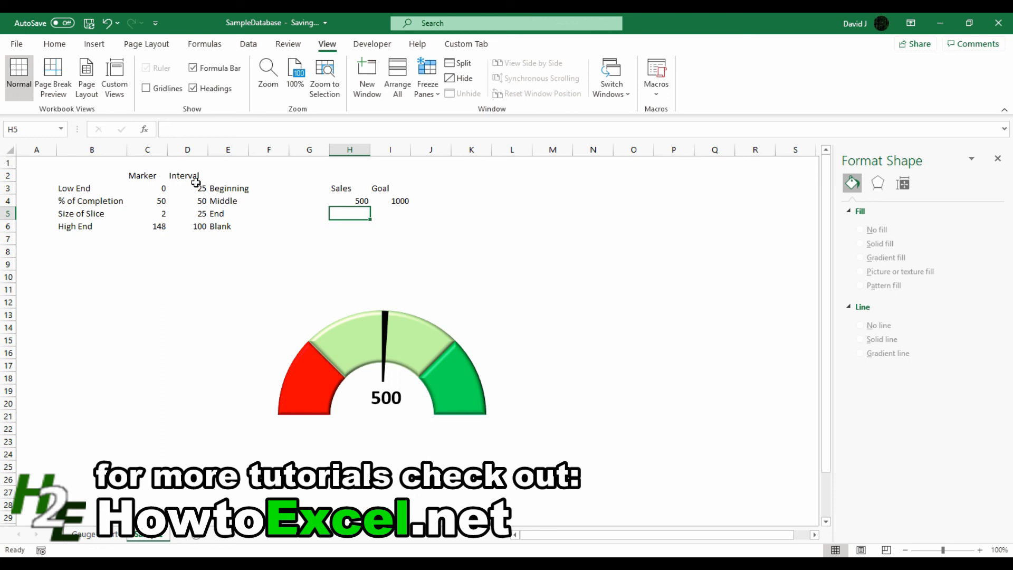
Change the Interval values in D3:D5 to 33.3 and select the gauge's colour bands
left_click(187, 187)
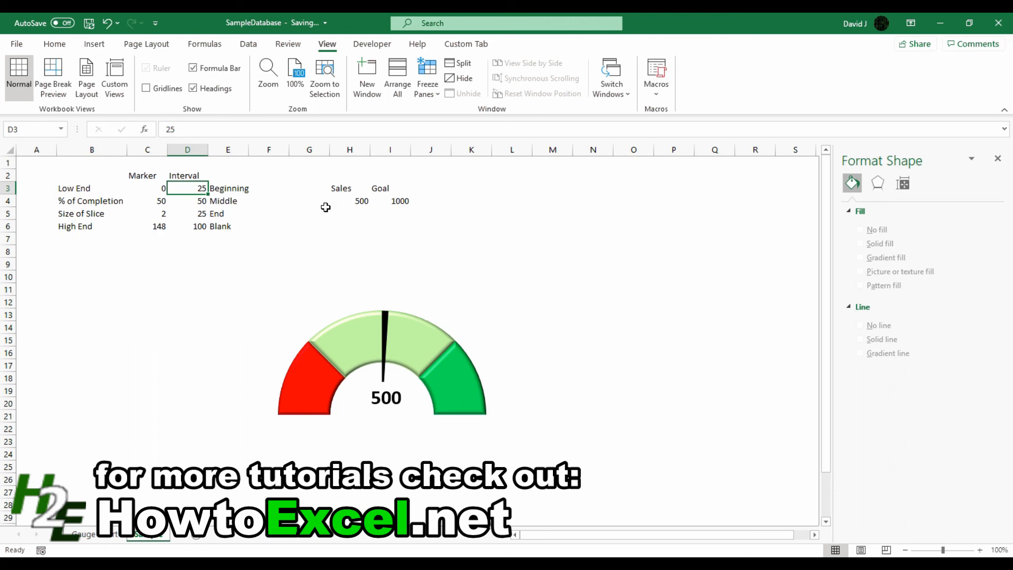
type("33.3")
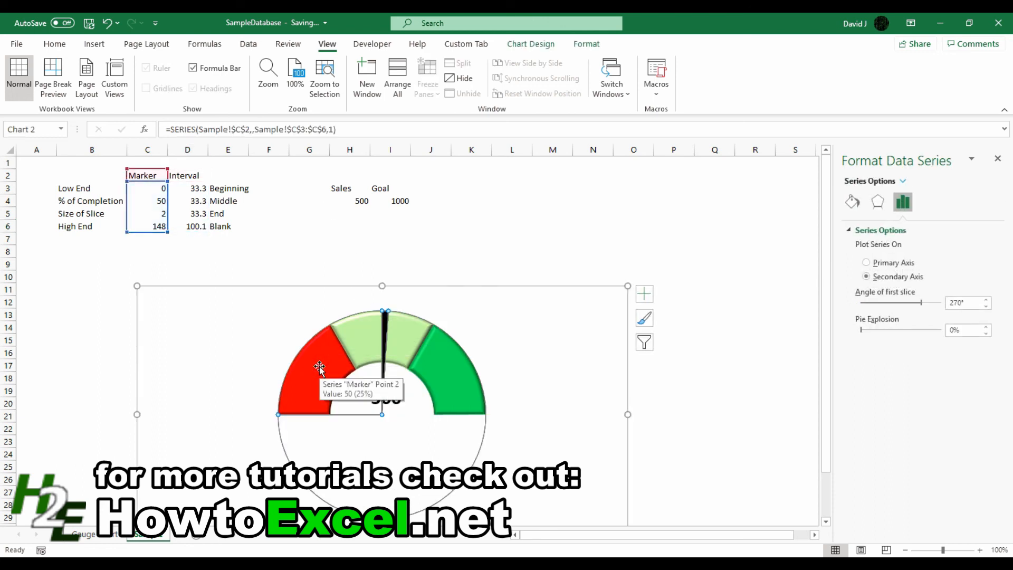
left_click(321, 368)
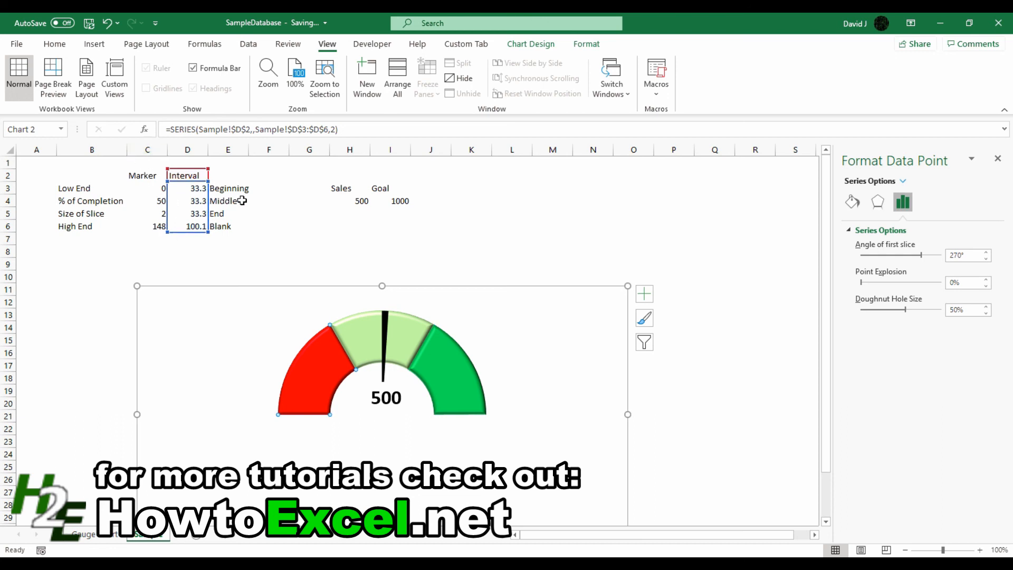
mouse_move(360, 264)
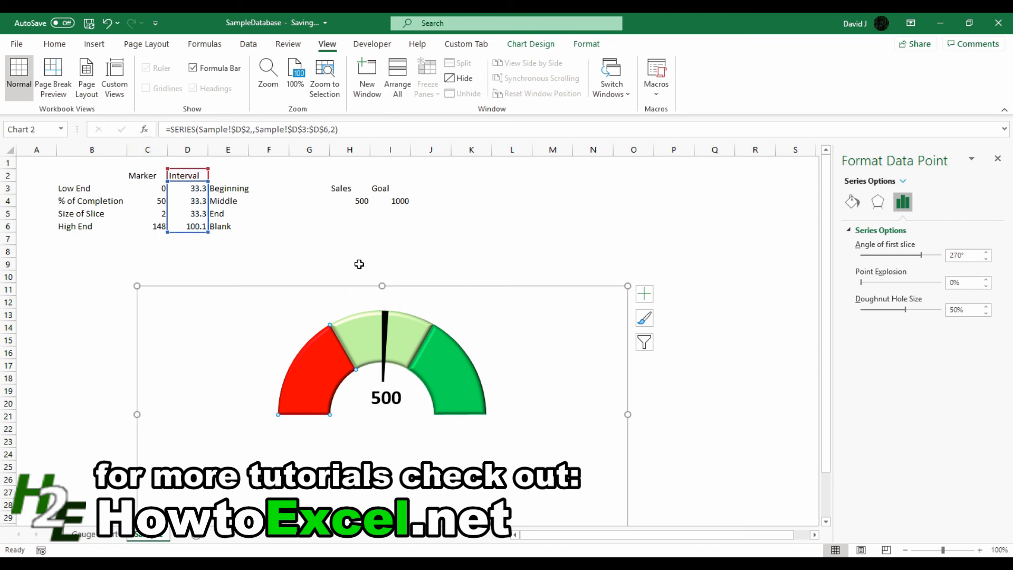